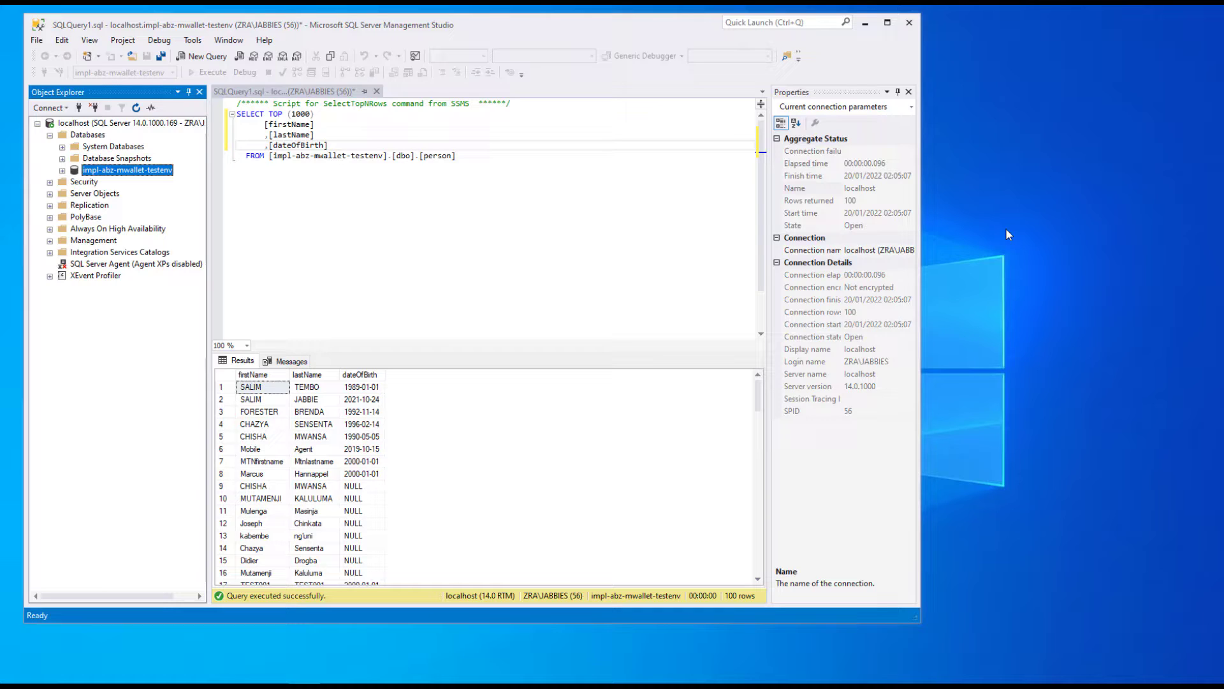
pyautogui.moveTo(1008, 234)
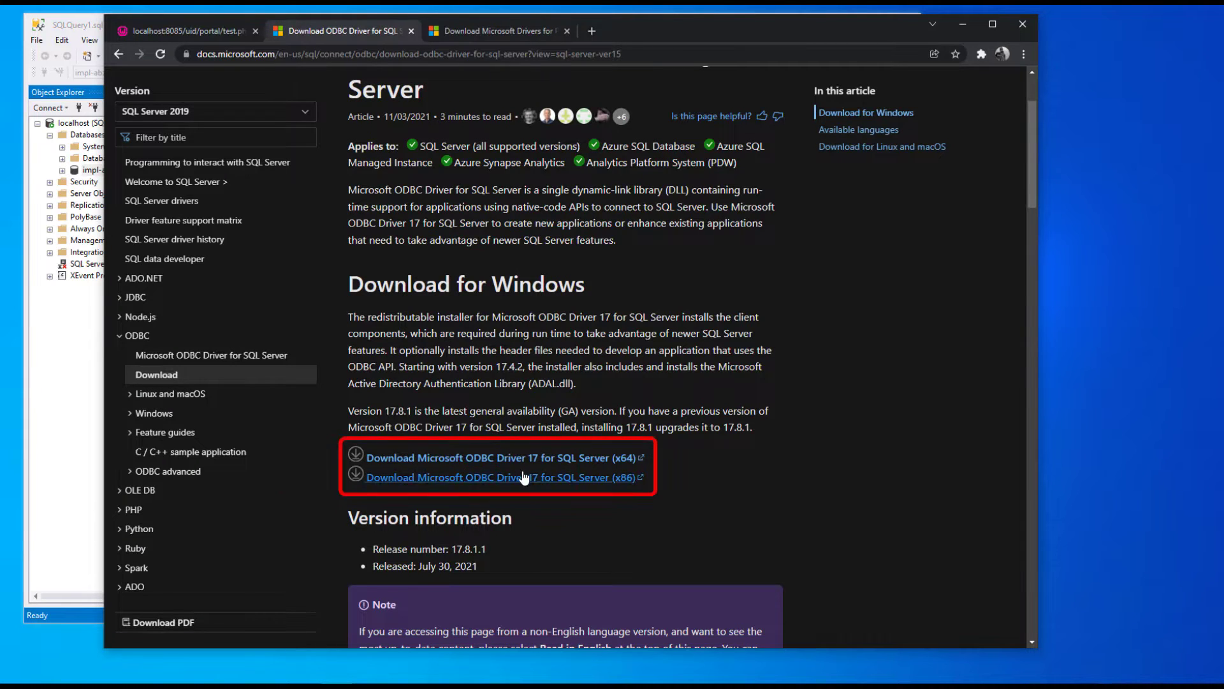
pyautogui.moveTo(550, 477)
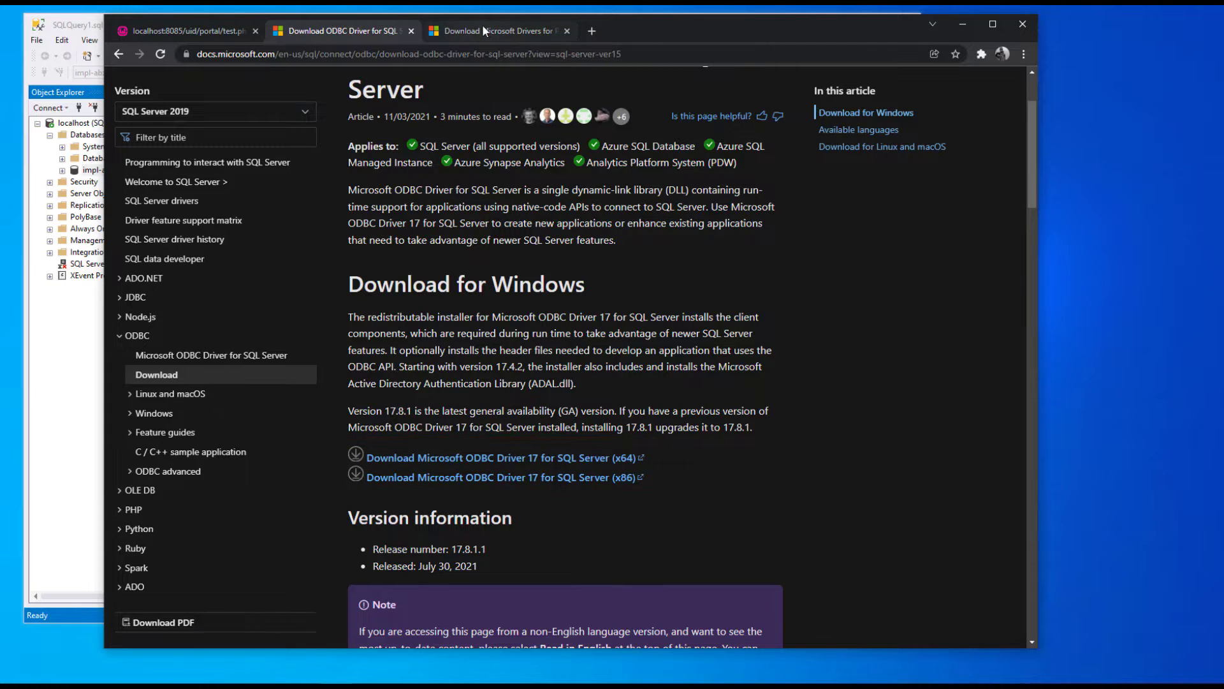
# - Switch to the Microsoft Drivers for PHP for SQL Server download tab in Chrome
pyautogui.click(499, 31)
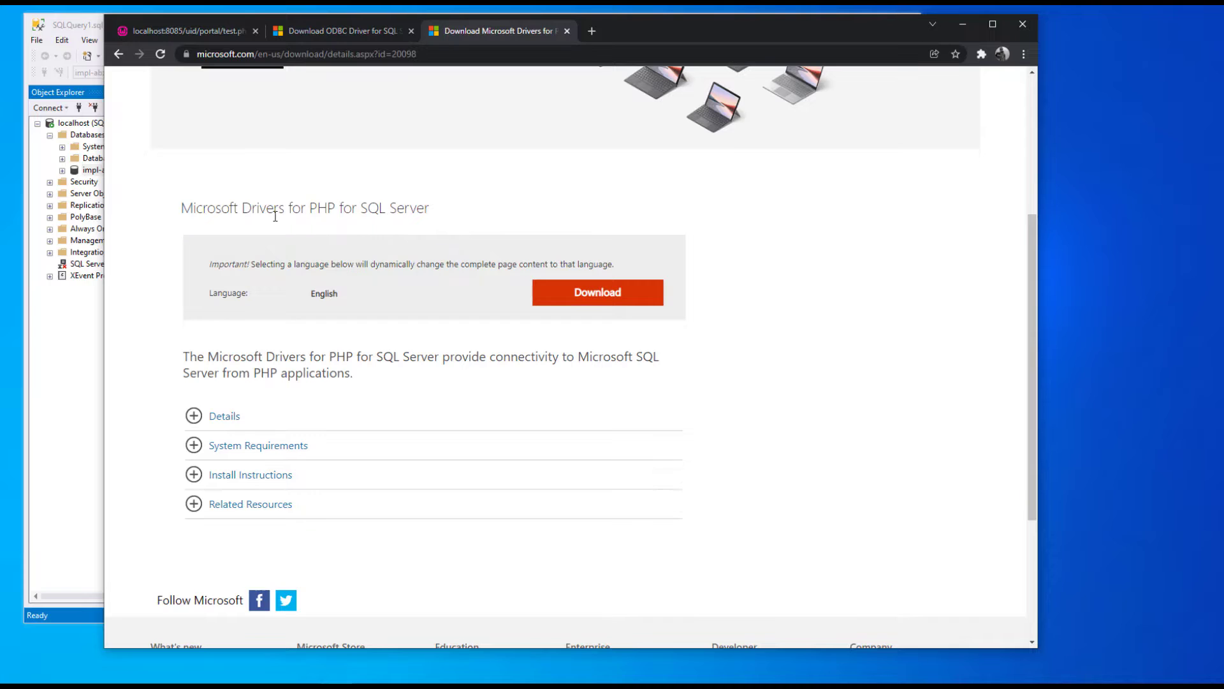
pyautogui.moveTo(369, 242)
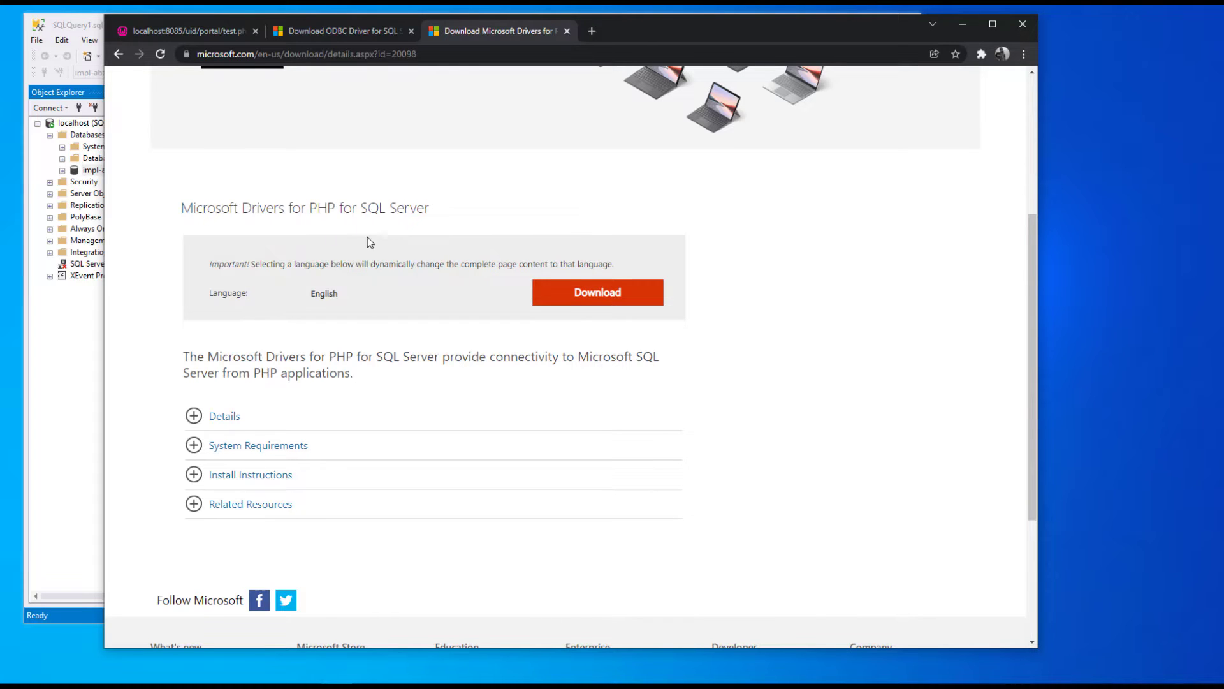
pyautogui.moveTo(539, 230)
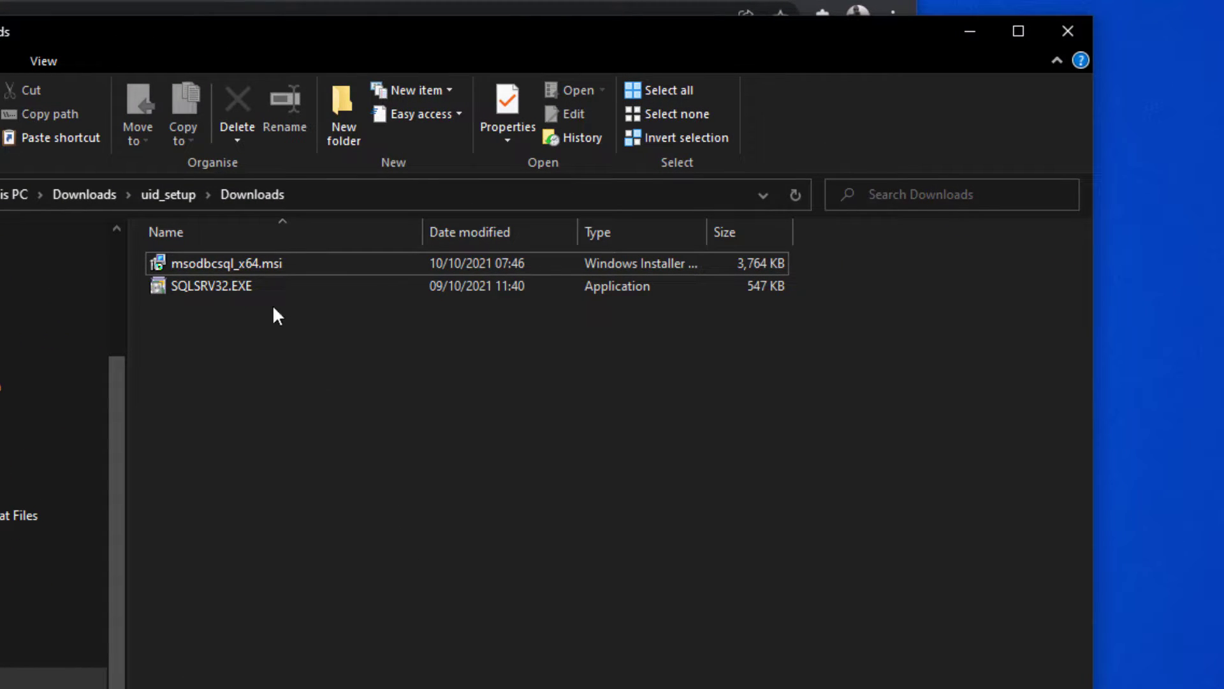
pyautogui.moveTo(226, 229)
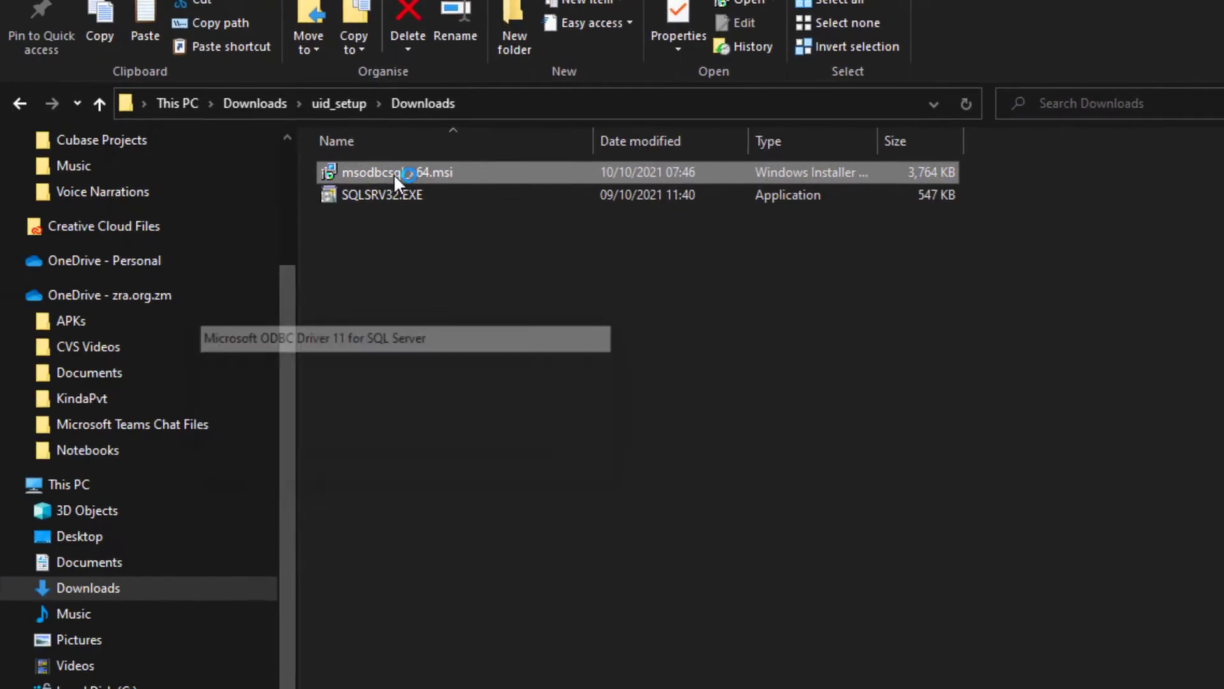
pyautogui.doubleClick(396, 172)
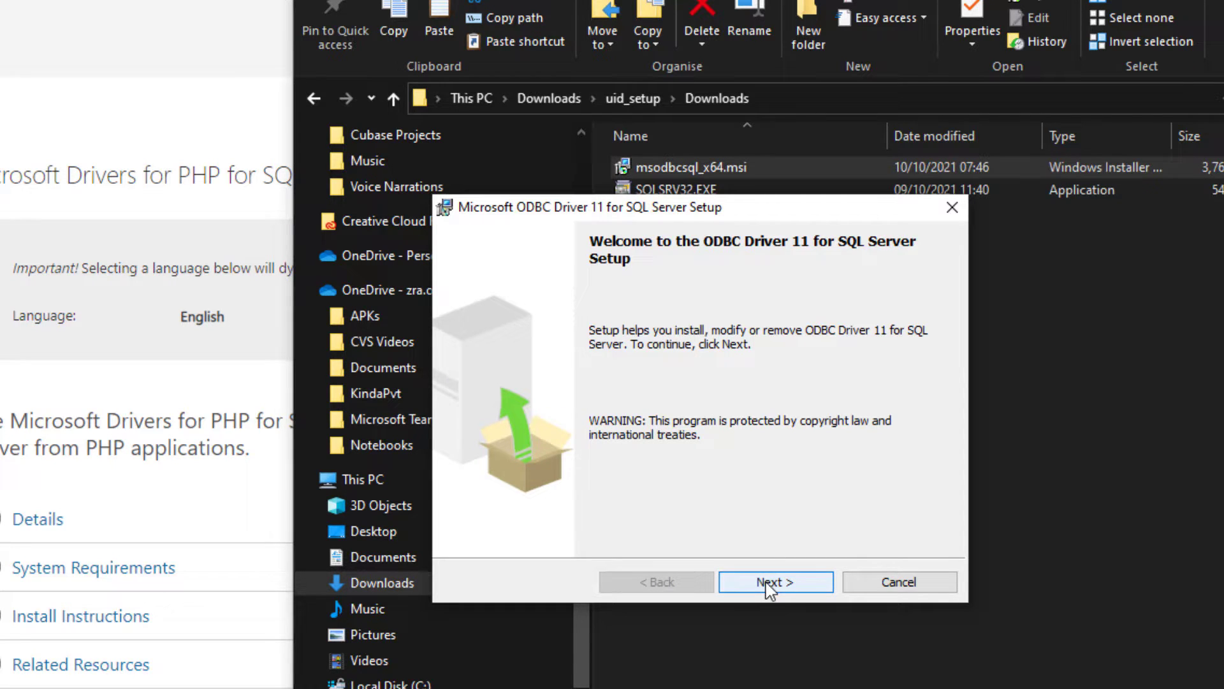
pyautogui.click(775, 582)
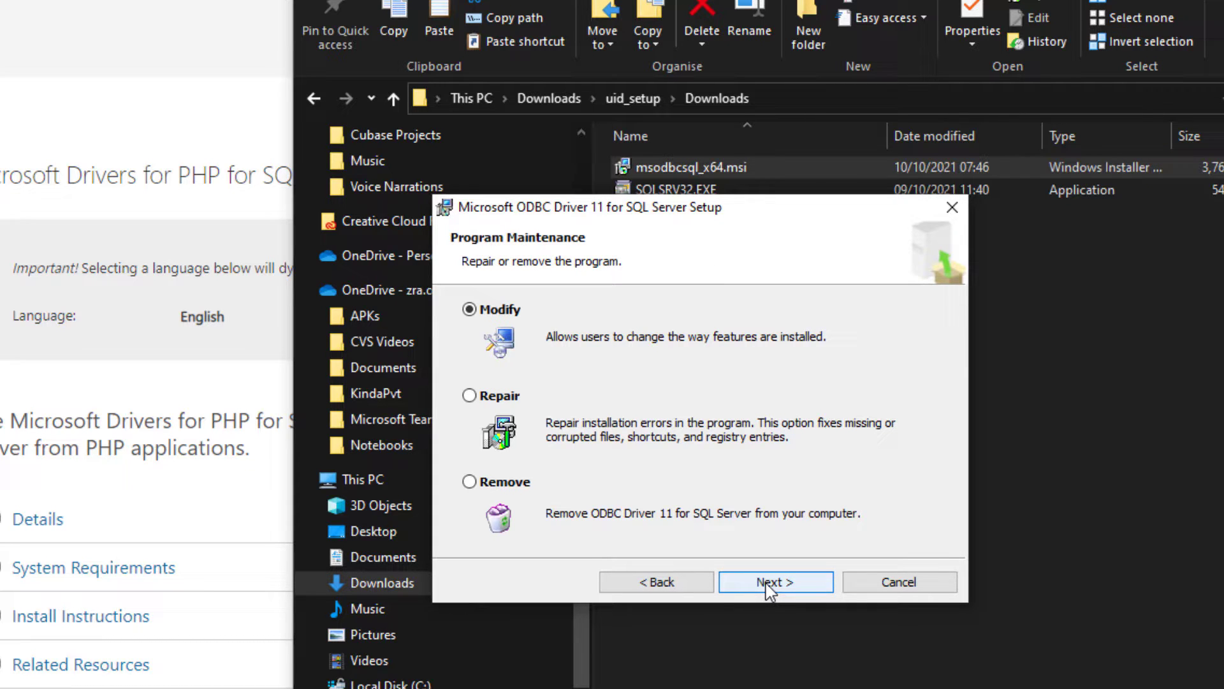
pyautogui.click(898, 582)
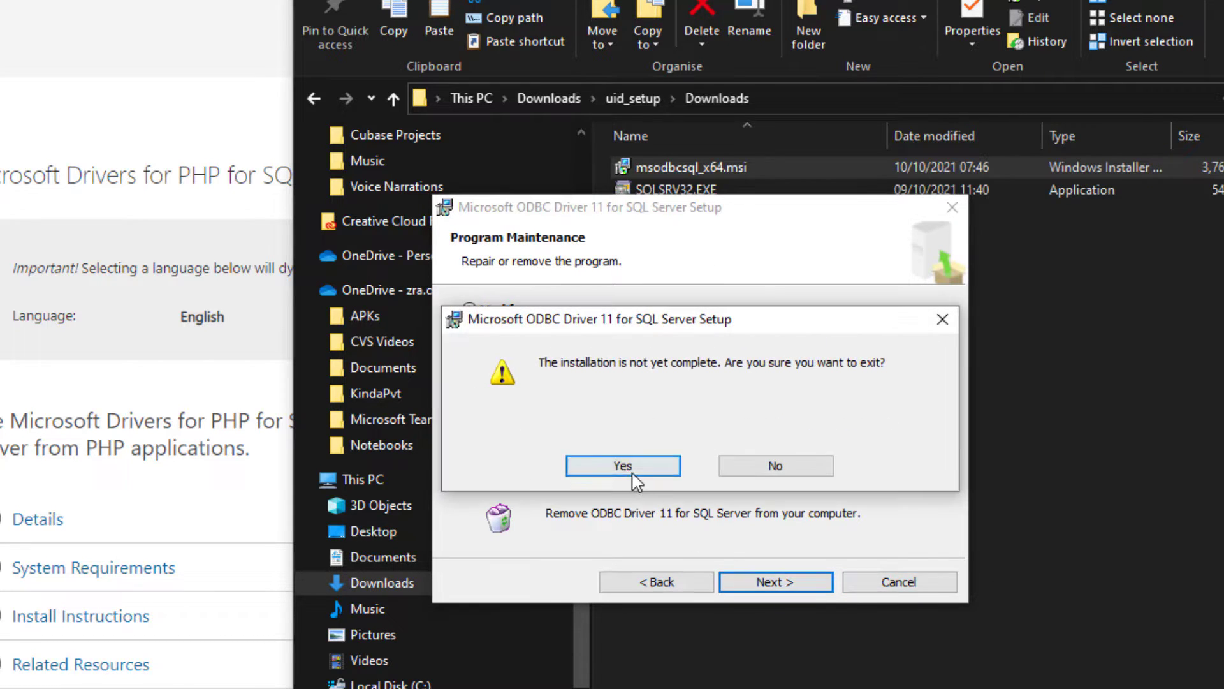
pyautogui.click(622, 466)
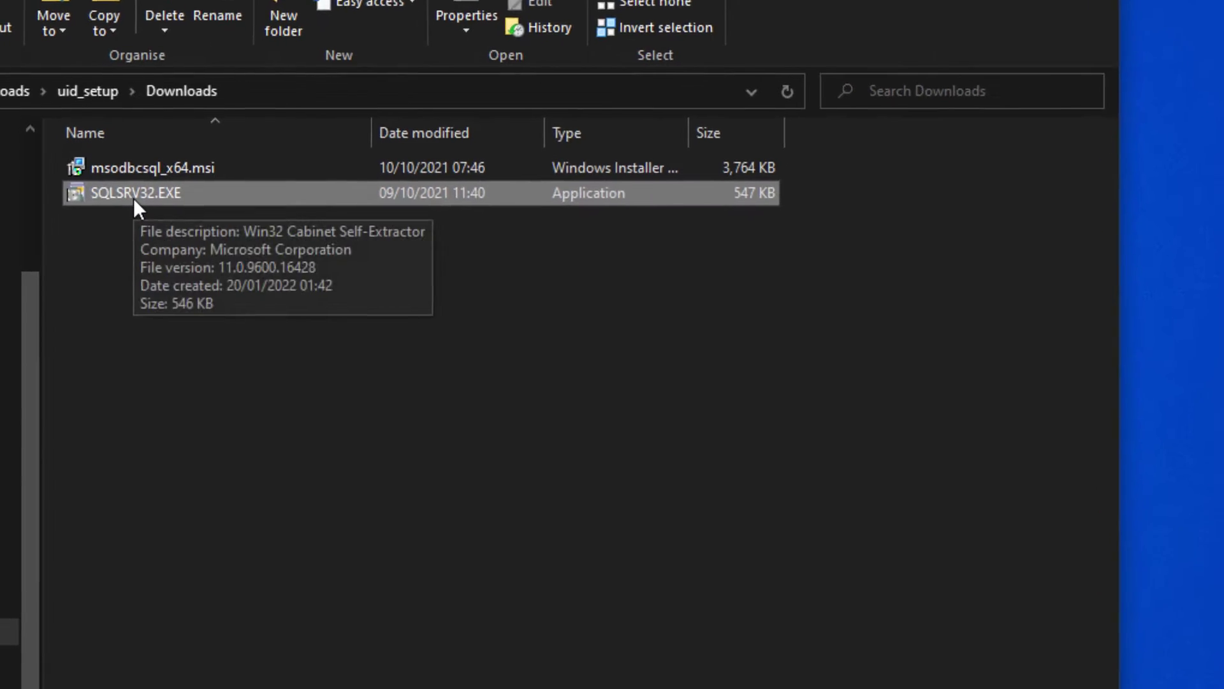
# - Extract SQLSRV32.EXE into Downloads and review the php_sqlsrv_56_nts and _ts DLLs
pyautogui.rightClick(136, 192)
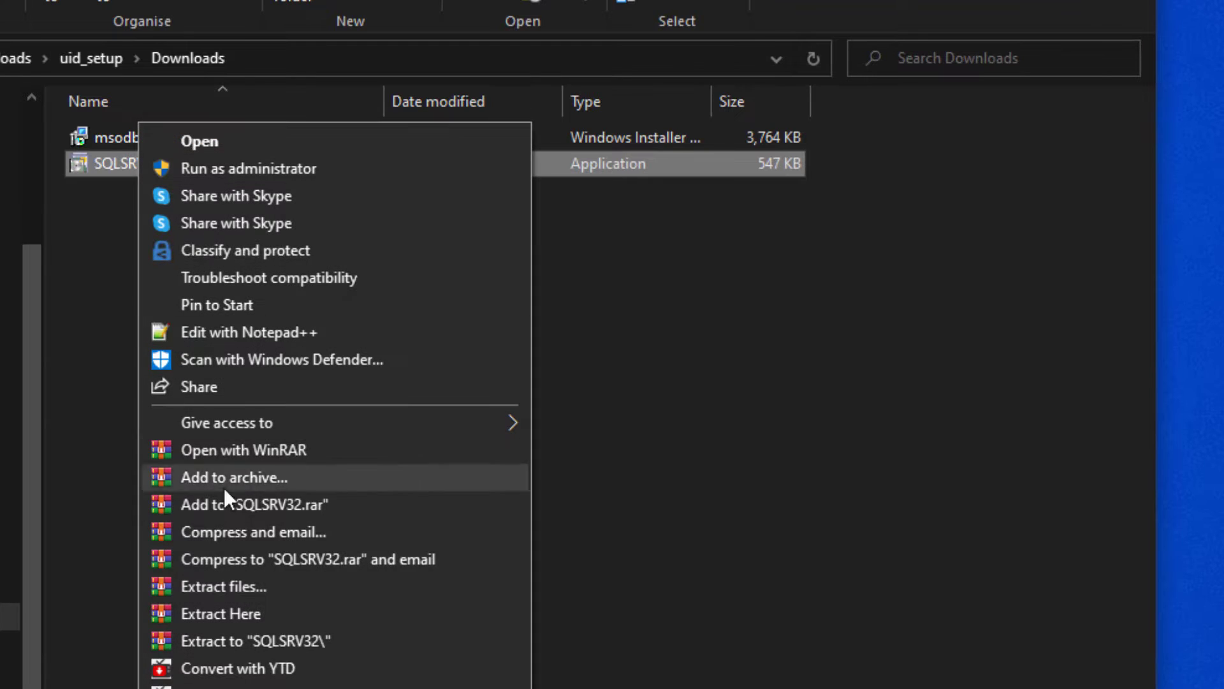
pyautogui.click(222, 613)
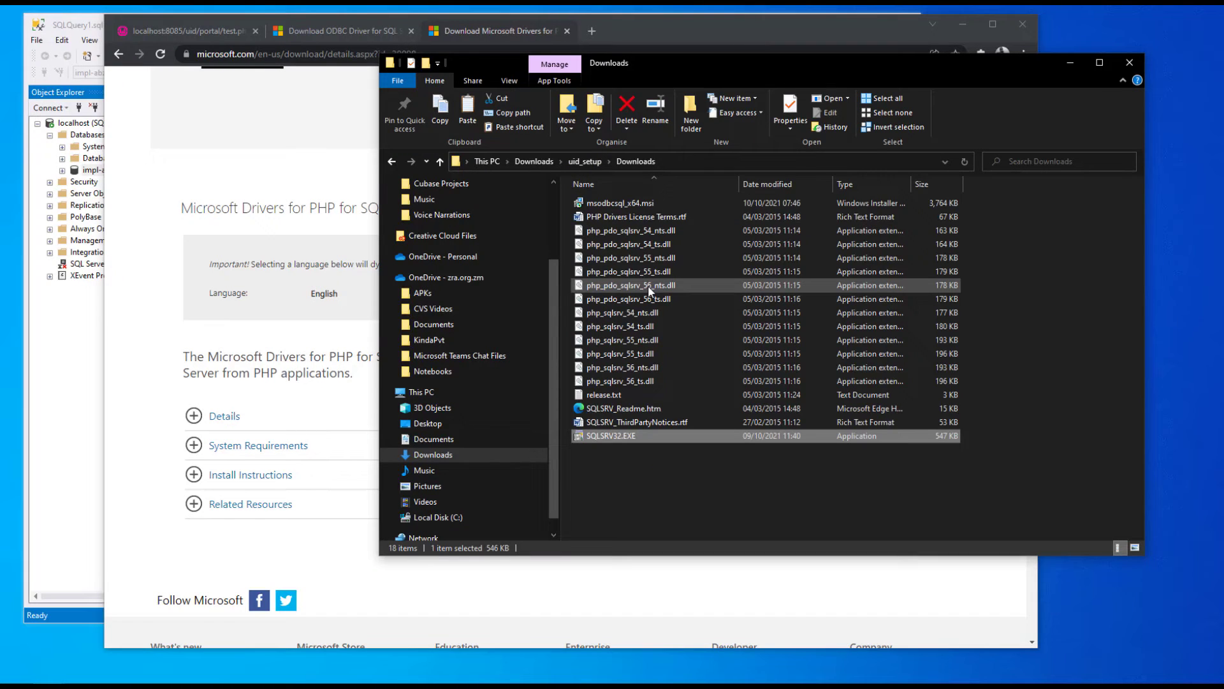
pyautogui.moveTo(1039, 364)
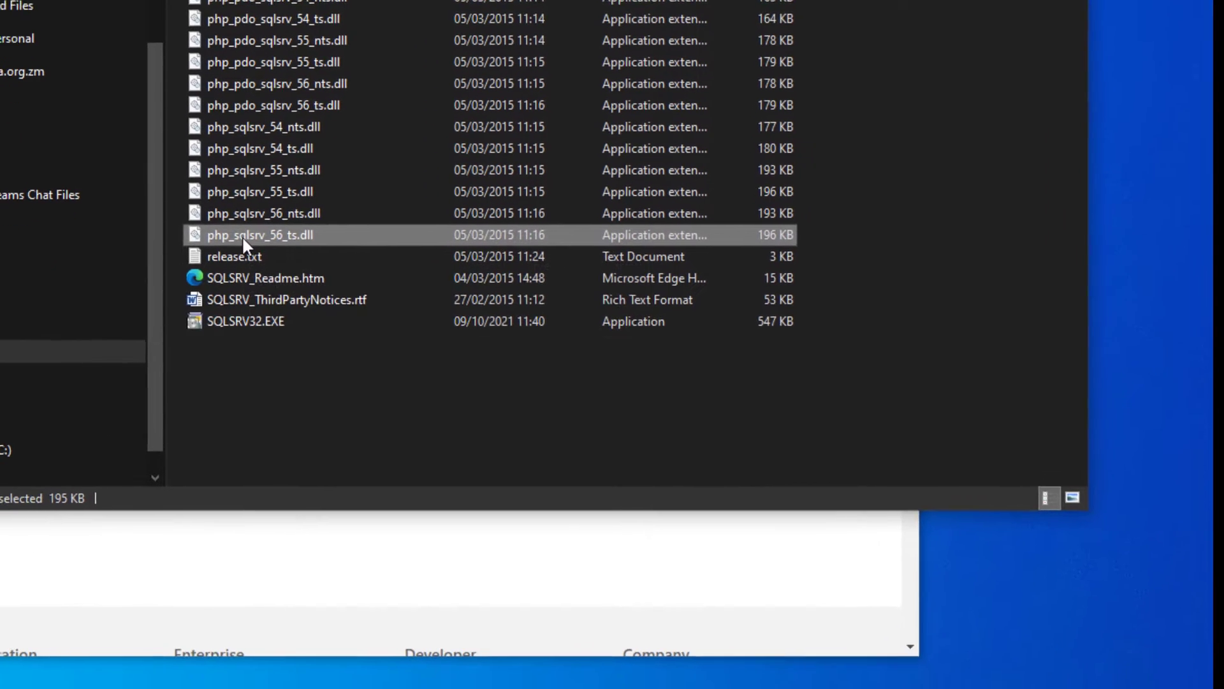
pyautogui.moveTo(277, 218)
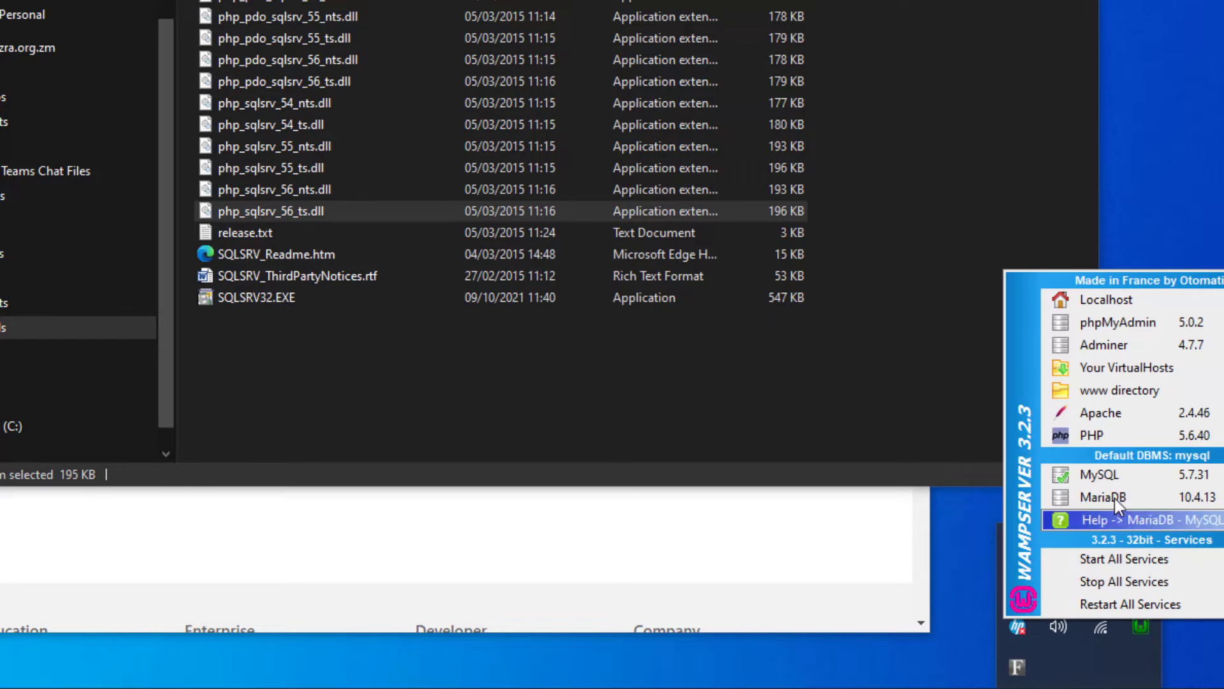
pyautogui.click(1091, 435)
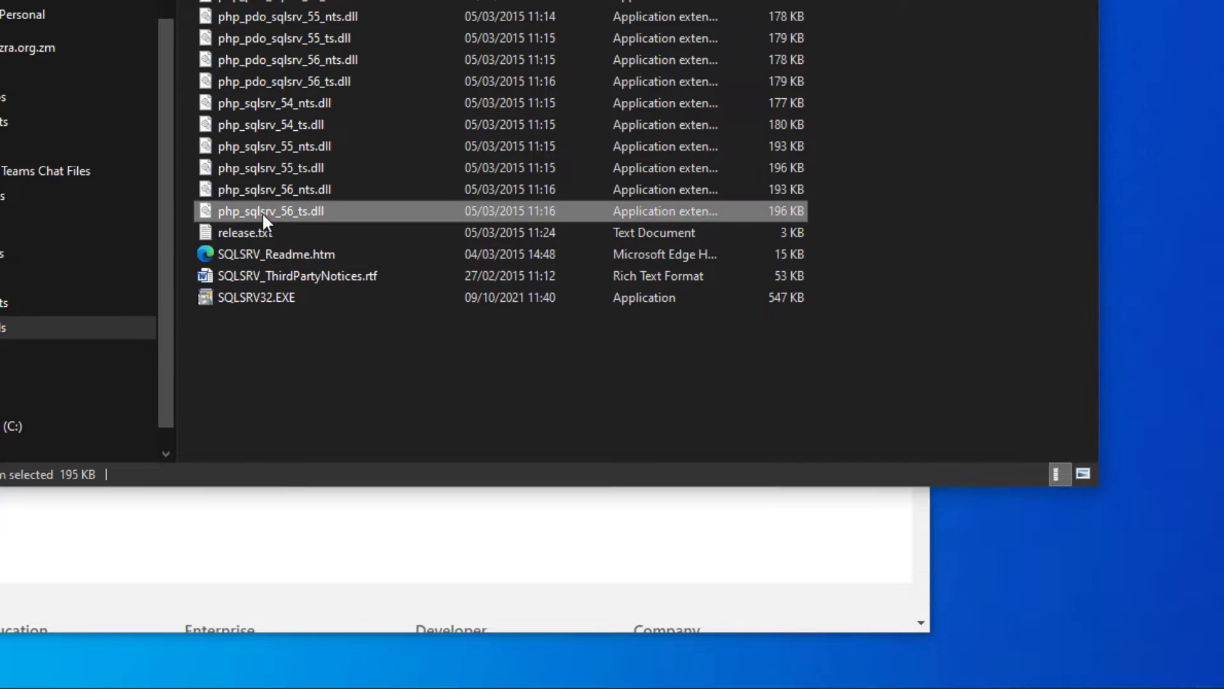
pyautogui.moveTo(269, 211)
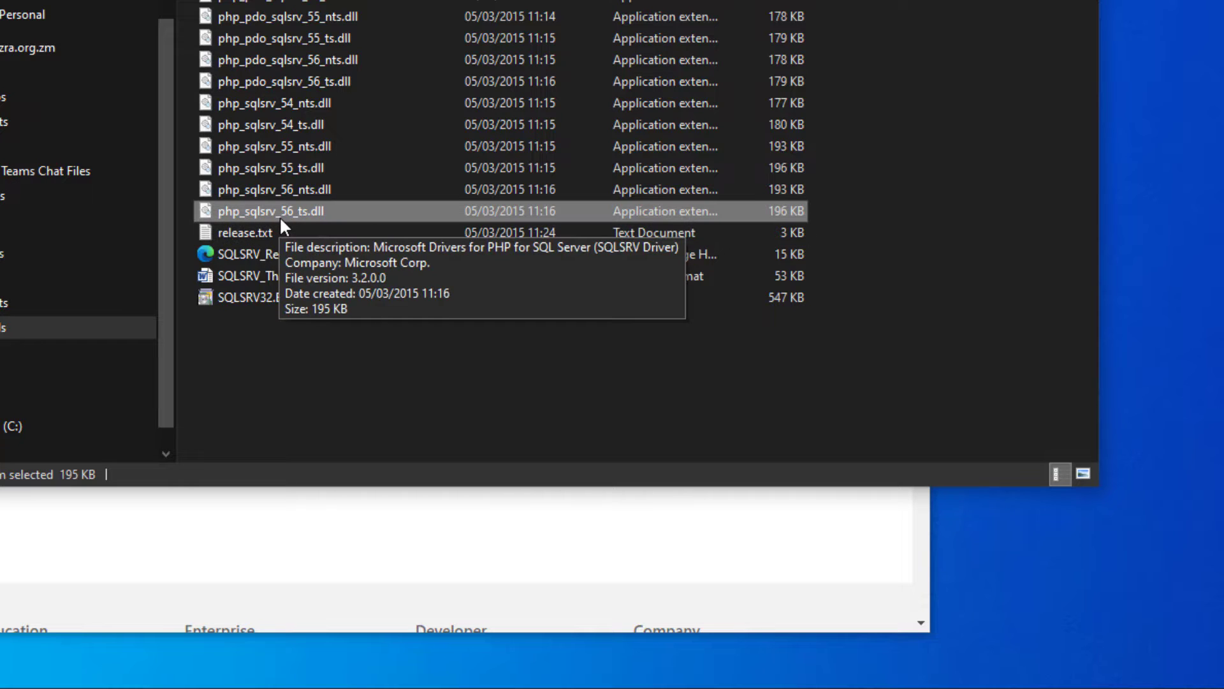
pyautogui.moveTo(302, 222)
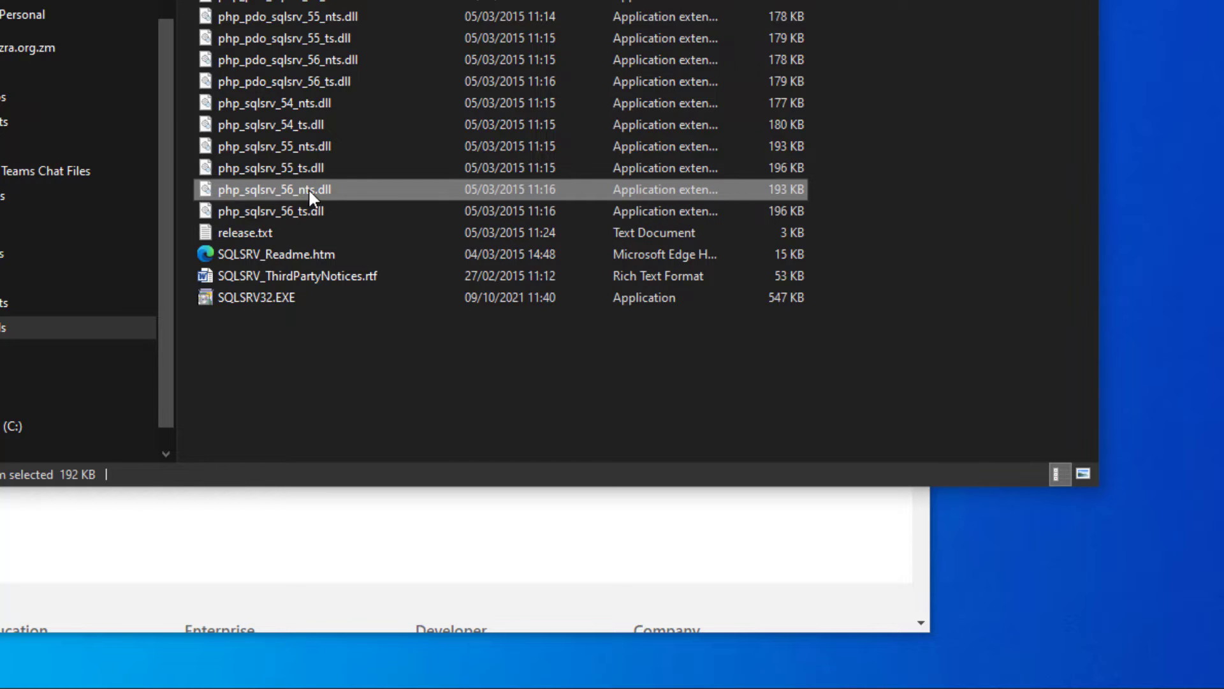
pyautogui.click(271, 211)
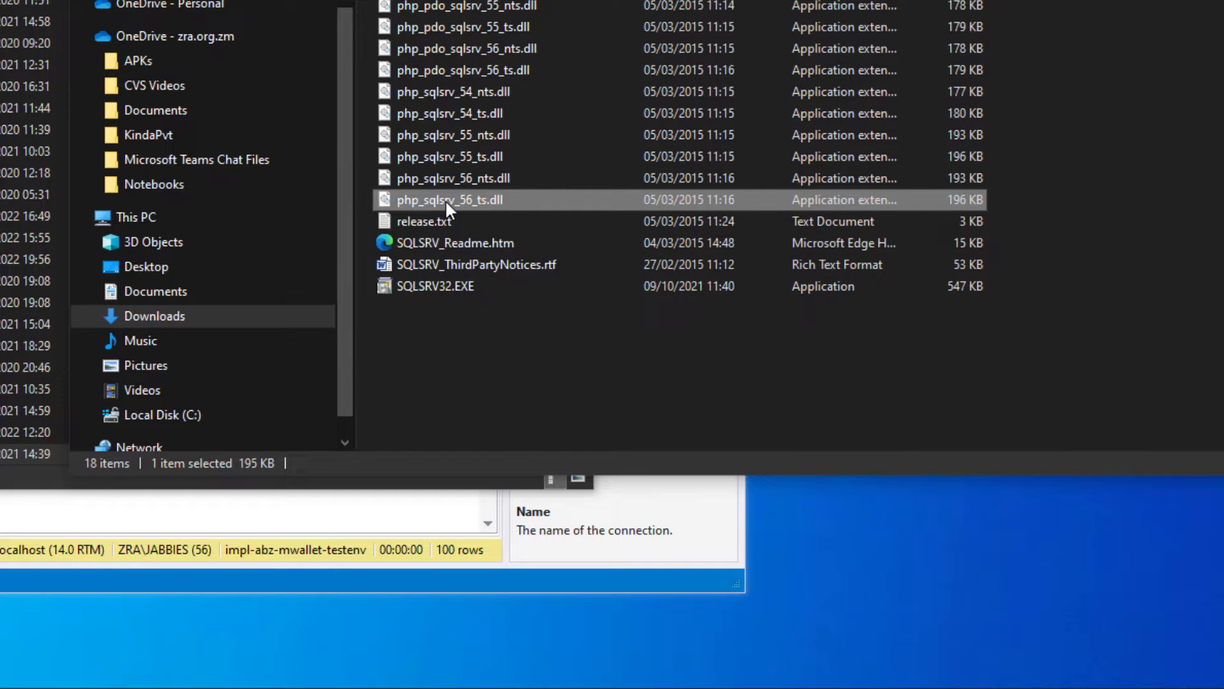
pyautogui.rightClick(449, 198)
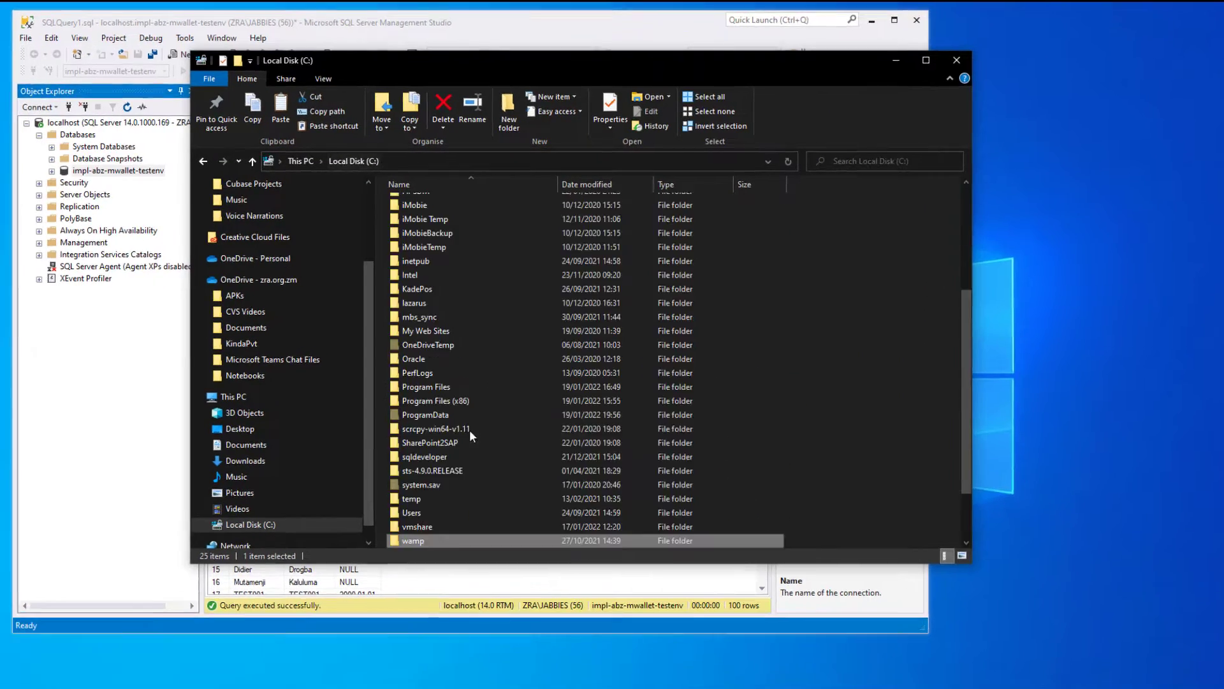
# - Browse to C:\wamp\bin\php\php5.6.40\ext to find php_sqlsrv_56_ts.dll
pyautogui.doubleClick(412, 540)
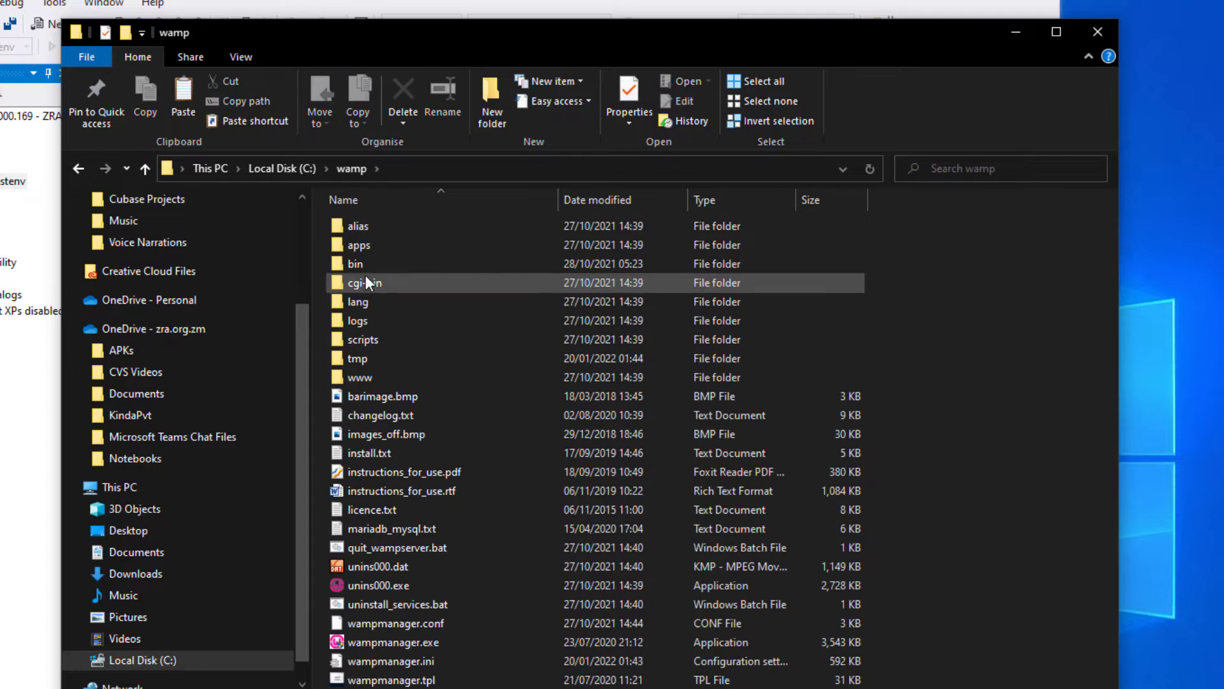
pyautogui.doubleClick(354, 263)
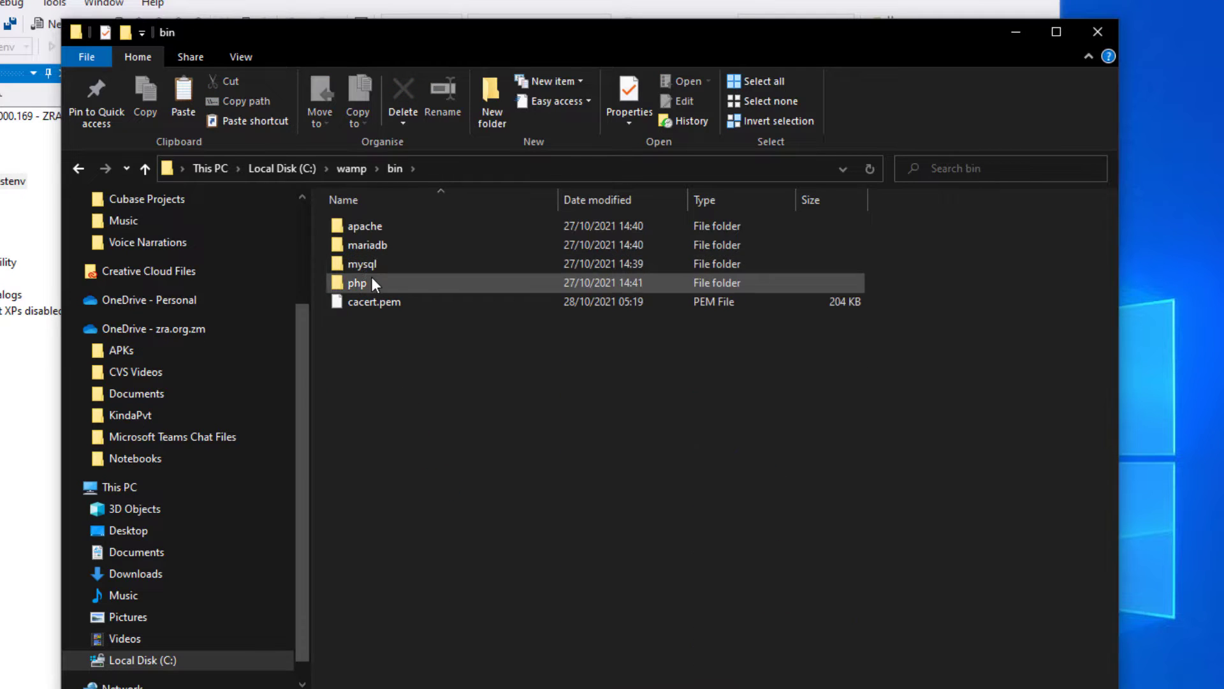
pyautogui.doubleClick(357, 283)
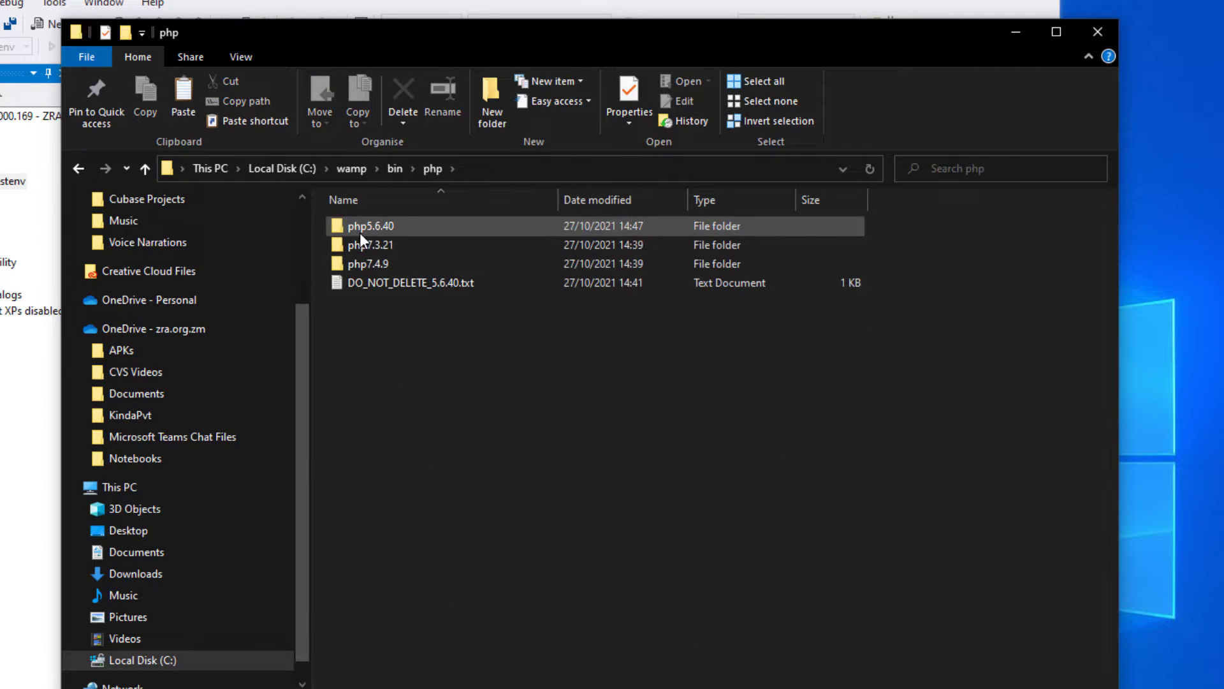
pyautogui.doubleClick(370, 226)
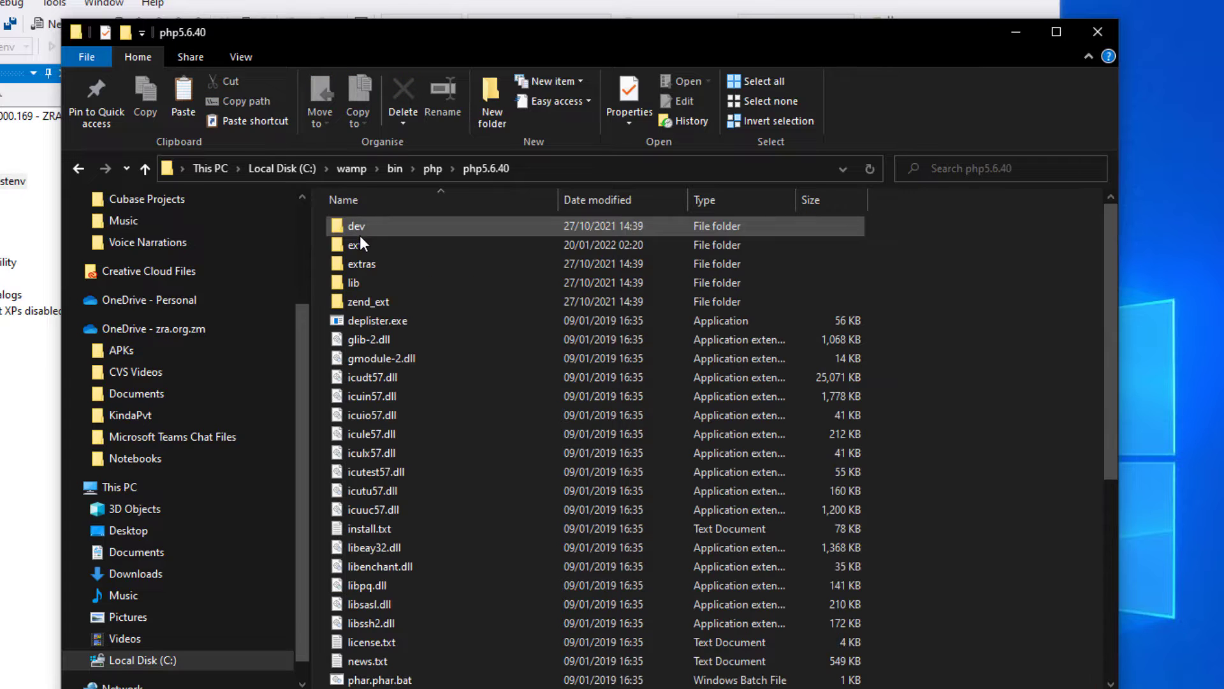
pyautogui.doubleClick(359, 244)
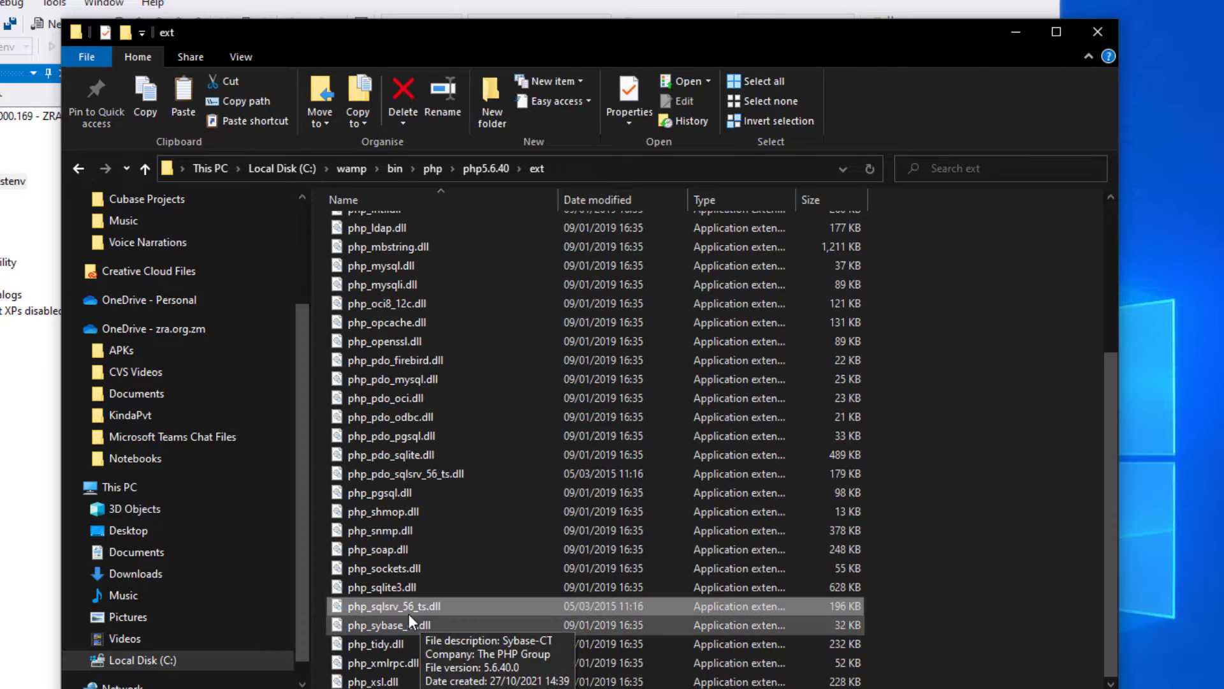
pyautogui.moveTo(403, 609)
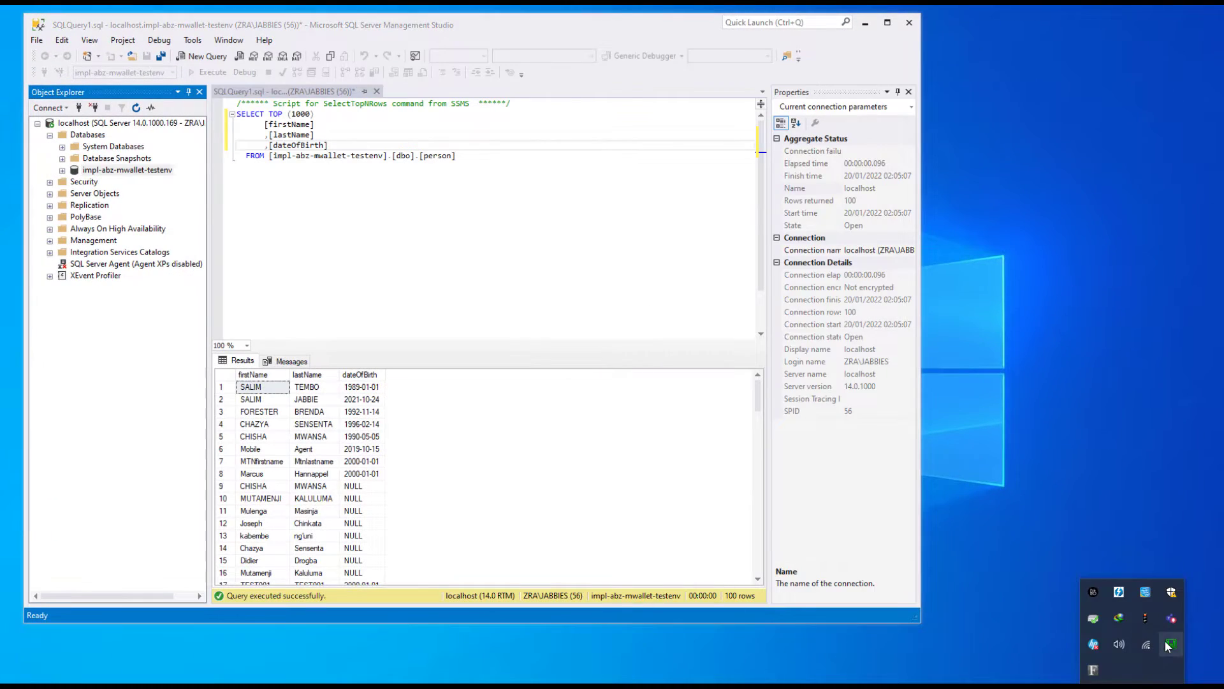
# - Open PHP 5.6.40 php.ini from WampServer and scroll to the extension list
pyautogui.click(1170, 644)
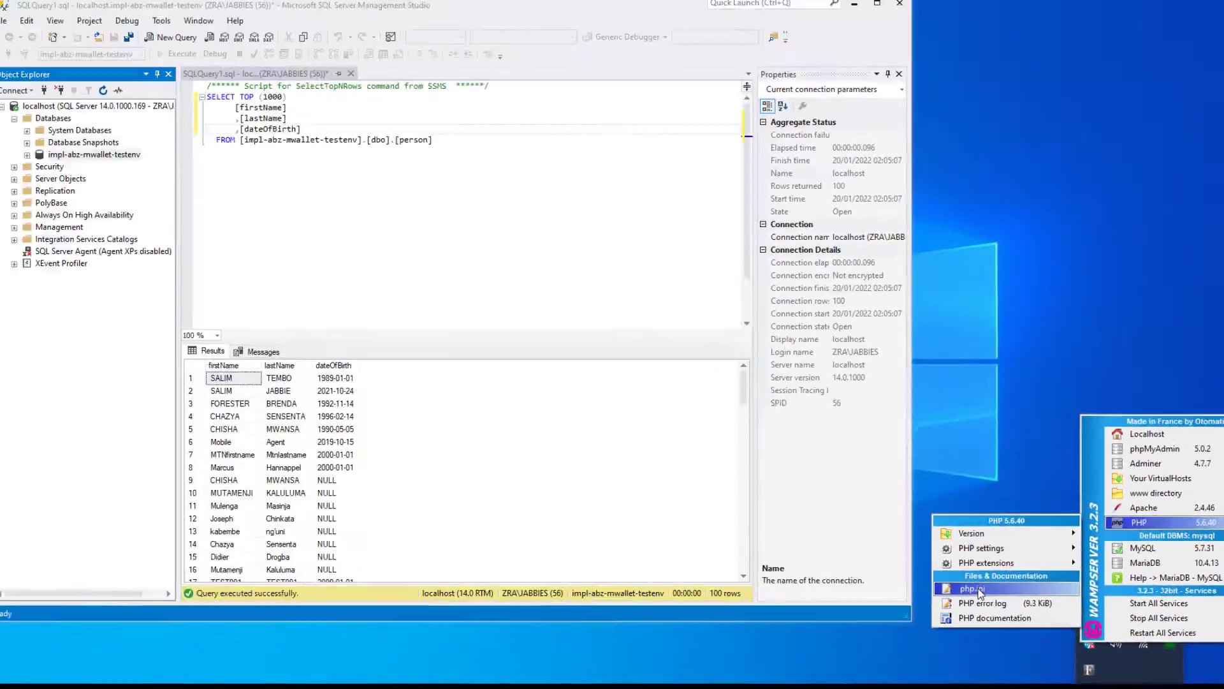
pyautogui.click(971, 588)
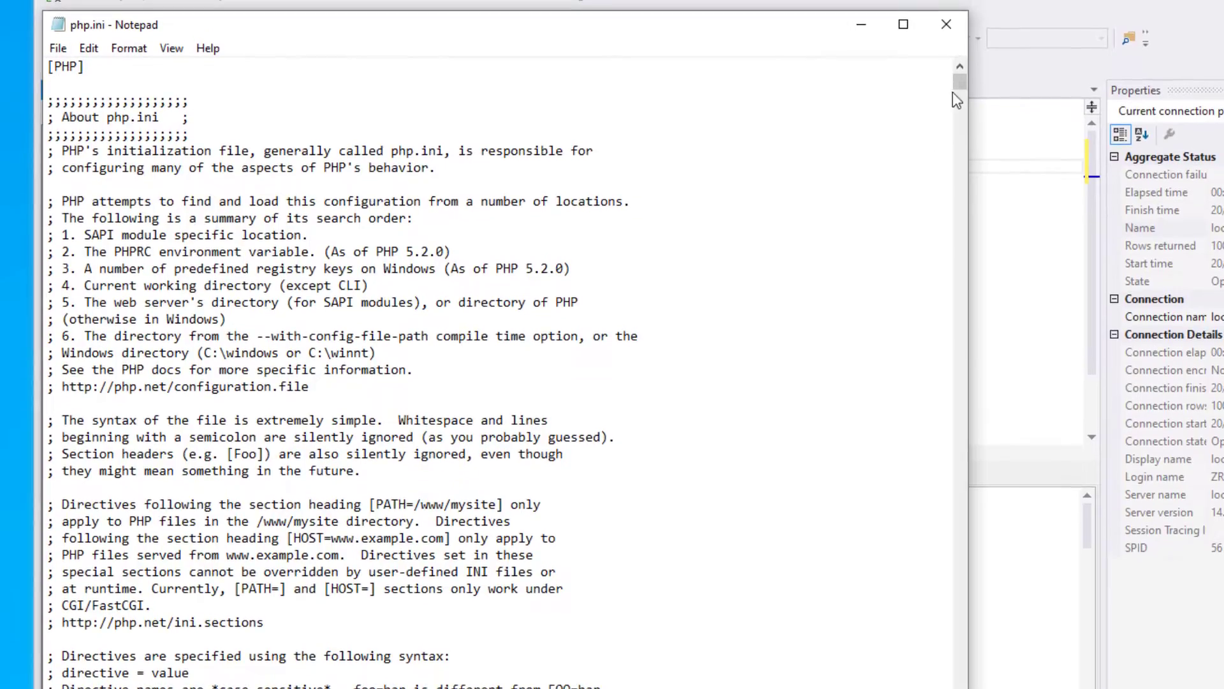
pyautogui.scroll(-3)
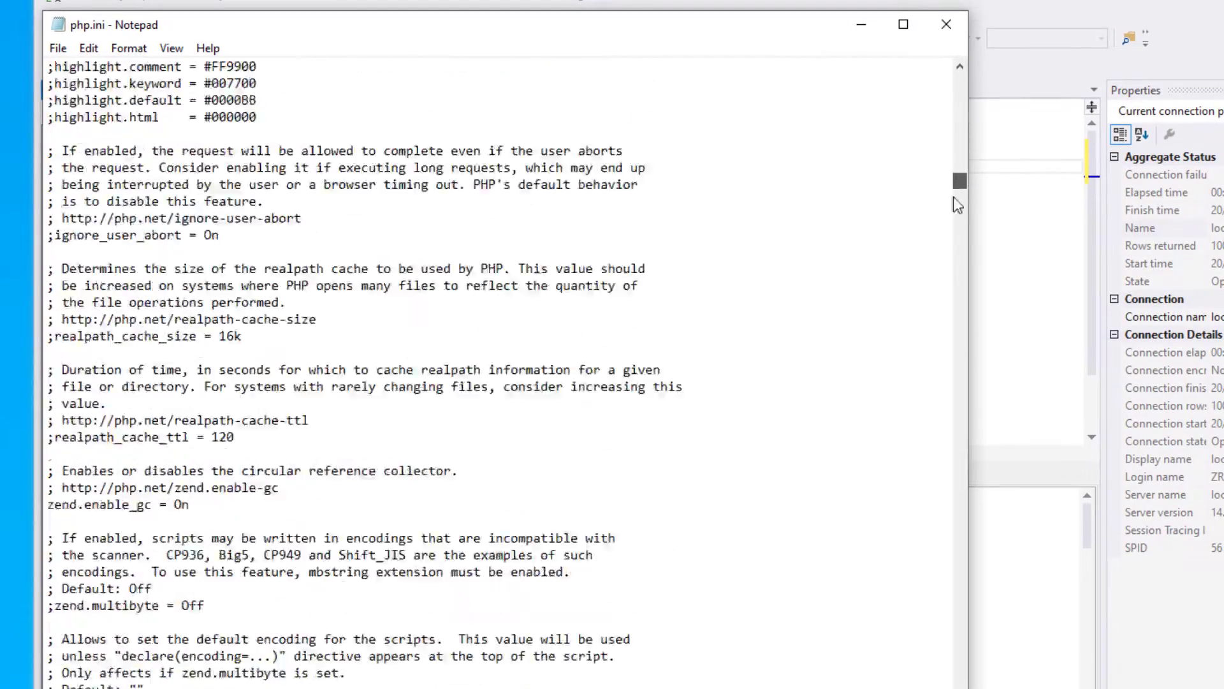
pyautogui.scroll(-3)
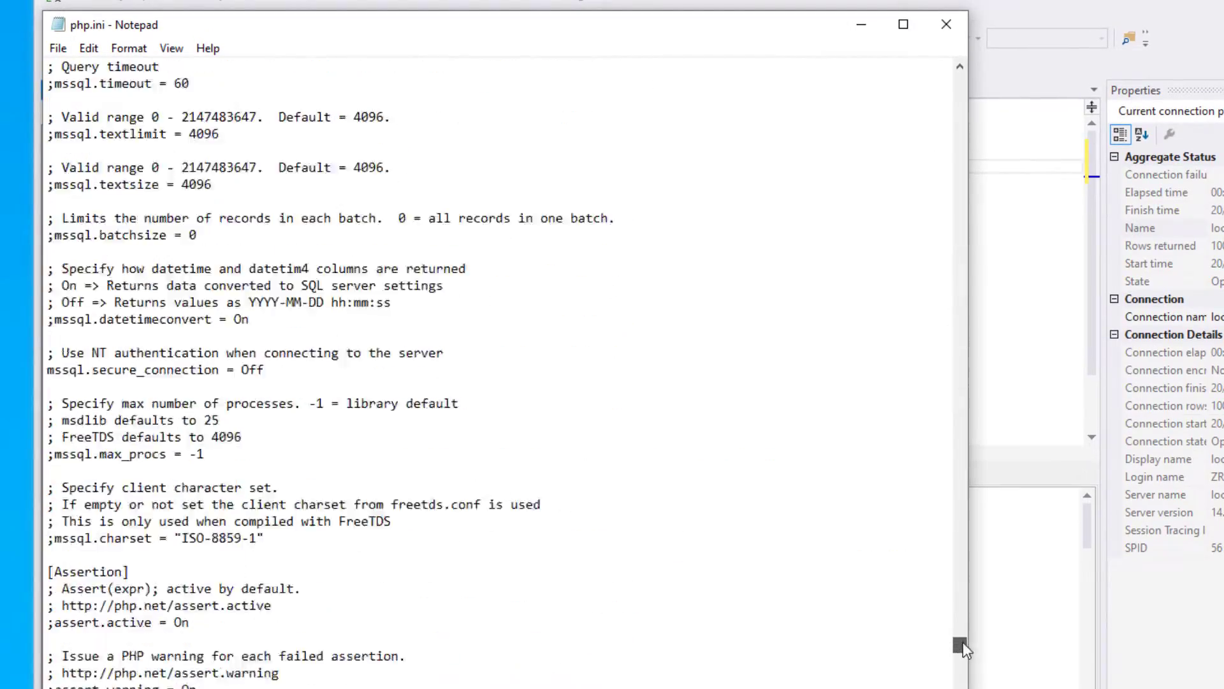
pyautogui.scroll(-3)
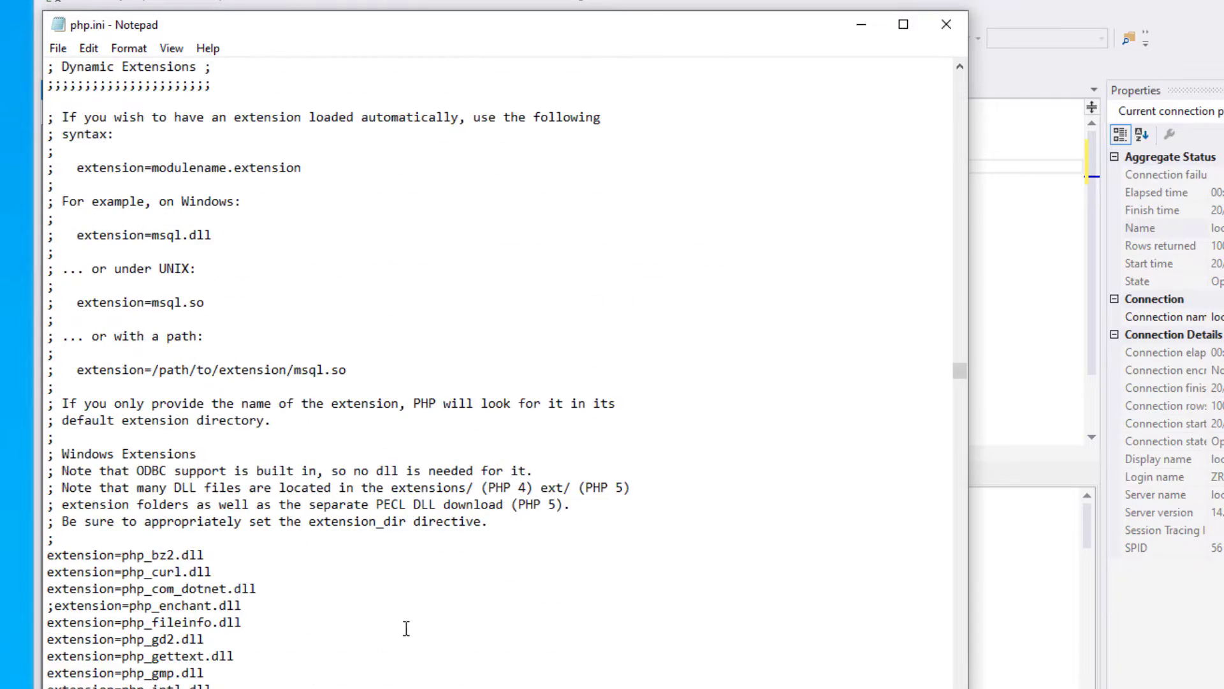
pyautogui.scroll(-3)
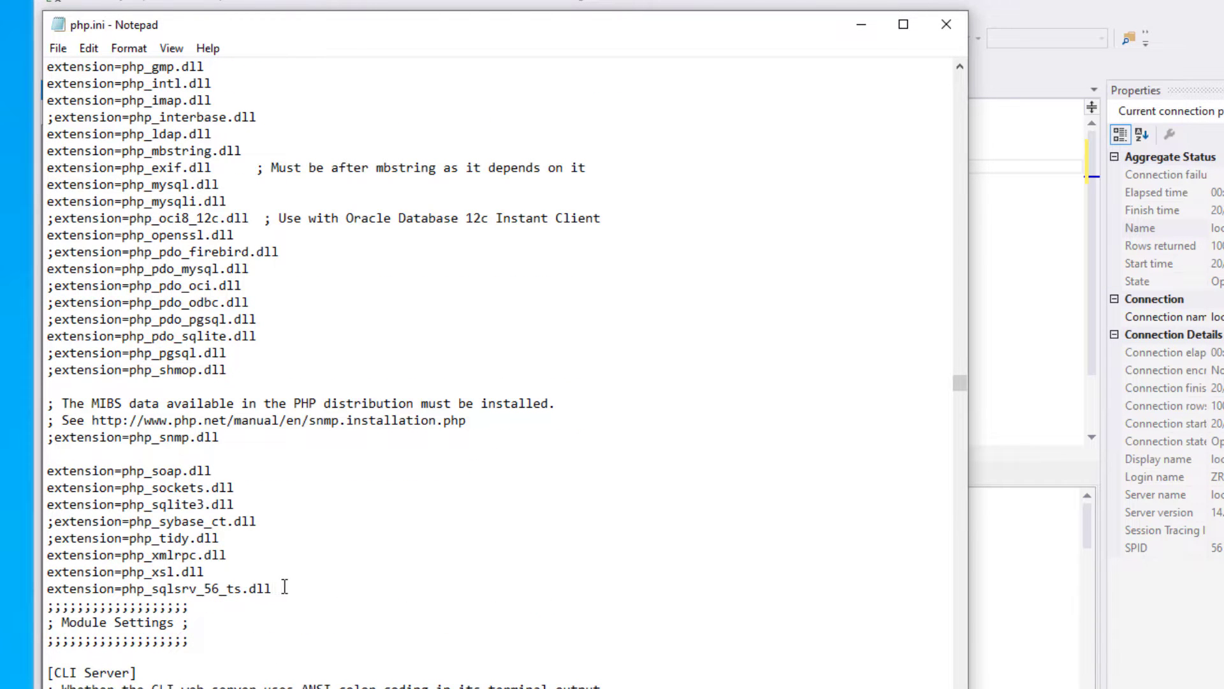
# - Edit the extension=php_sqlsrv_56_ts.dll line so the extension is active
pyautogui.click(272, 588)
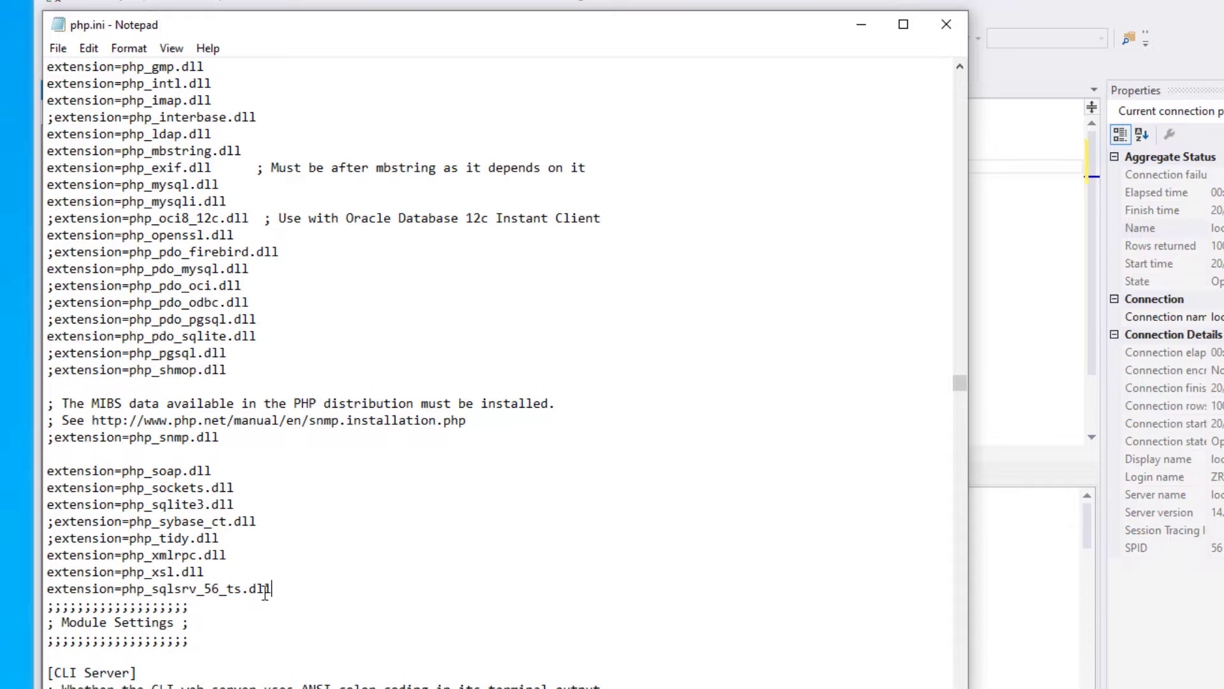
pyautogui.tripleClick(157, 588)
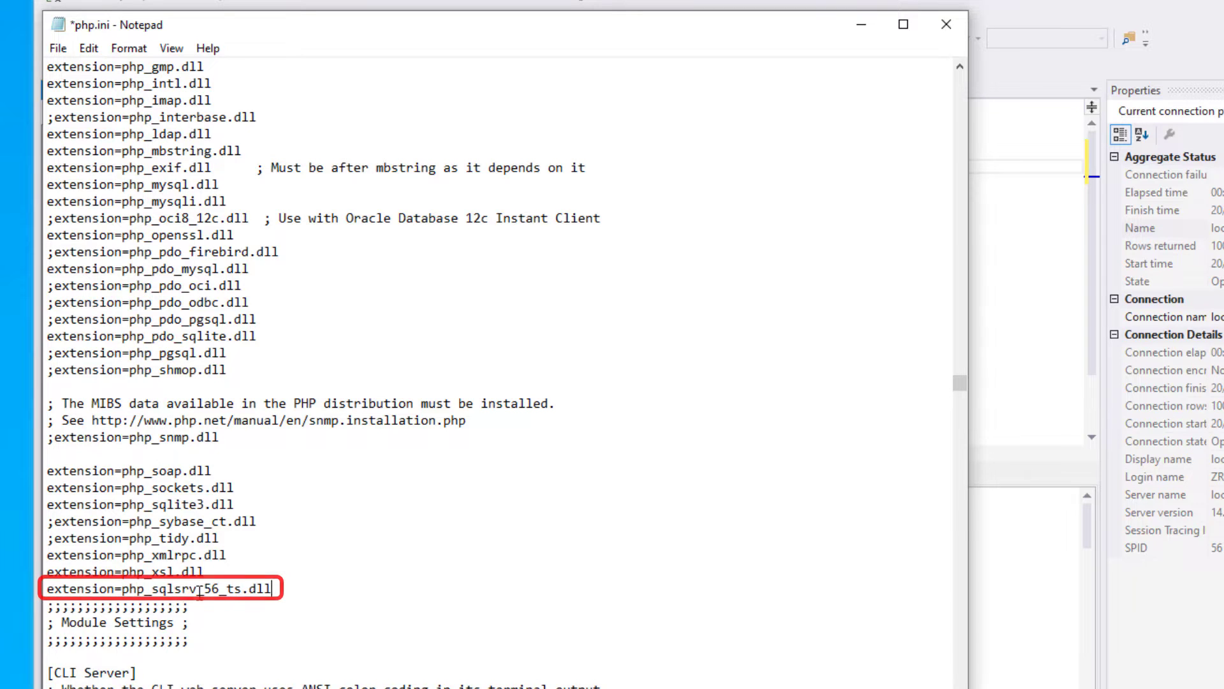
pyautogui.write('_')
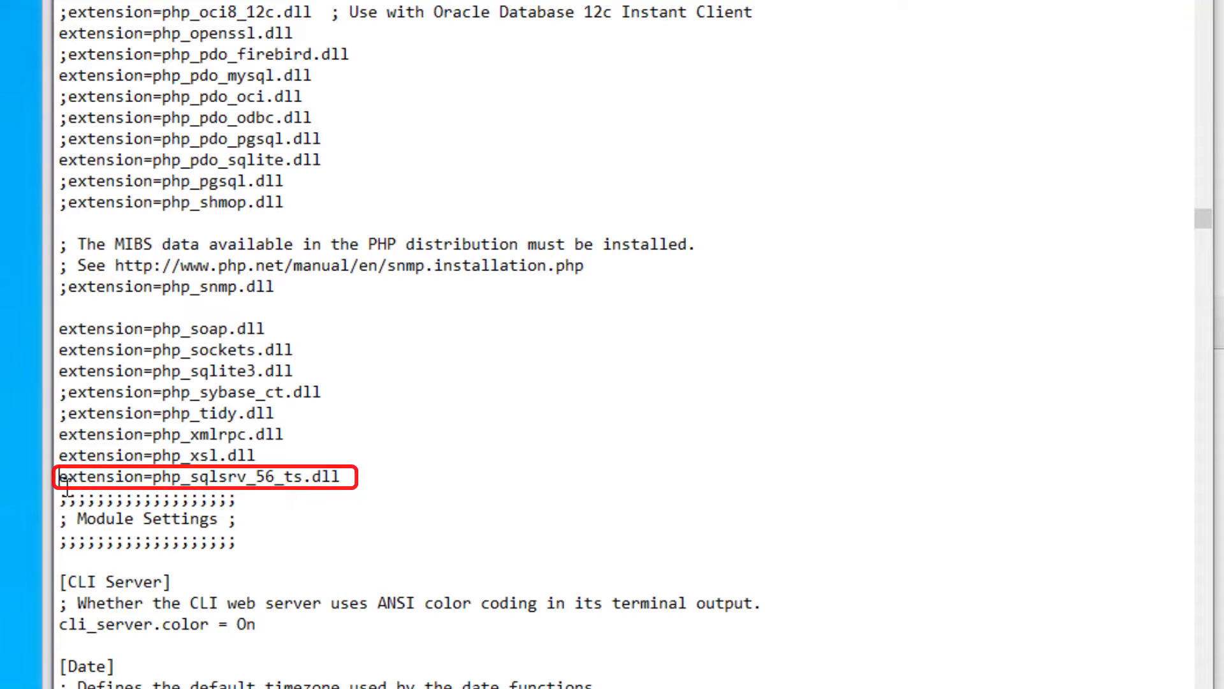
pyautogui.write(';')
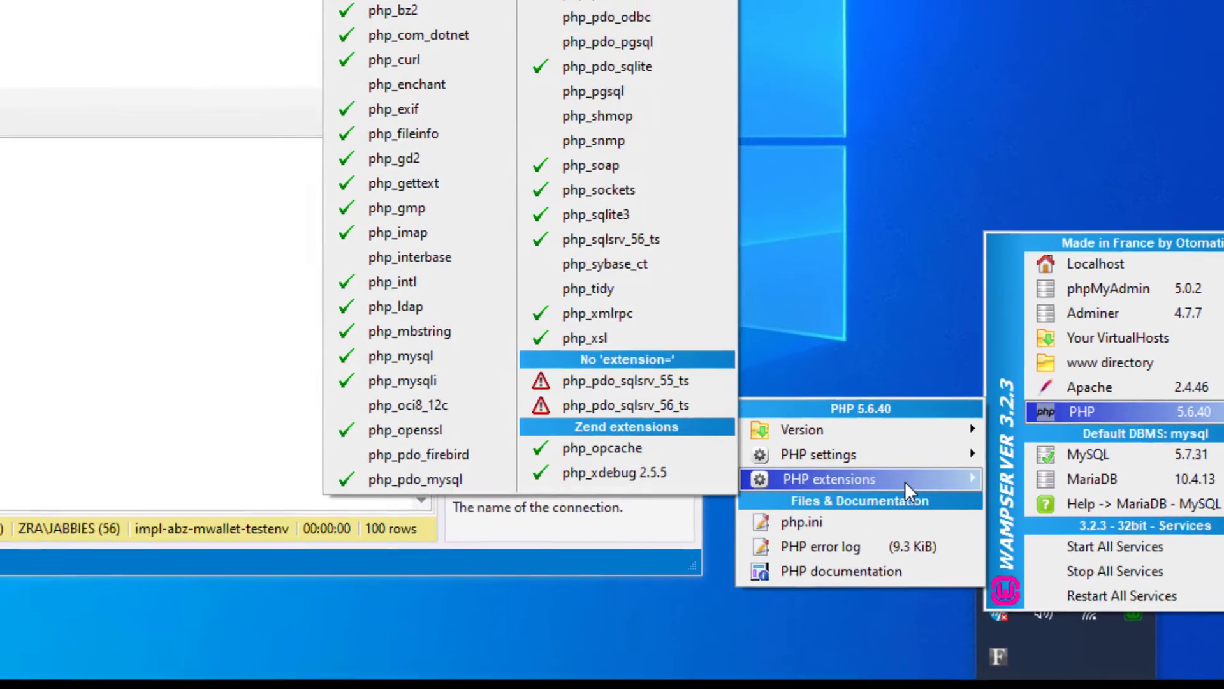
# - Show WampServer's PHP extensions list to check php_sqlsrv_56_ts
pyautogui.click(828, 479)
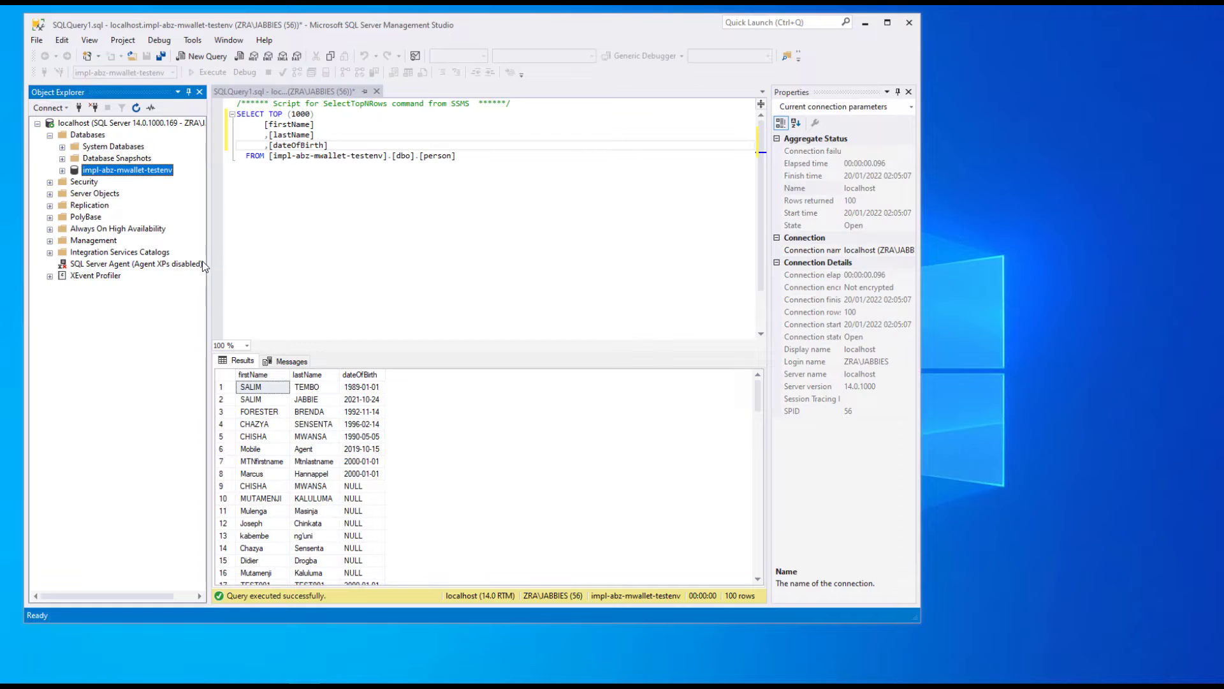
pyautogui.moveTo(350, 355)
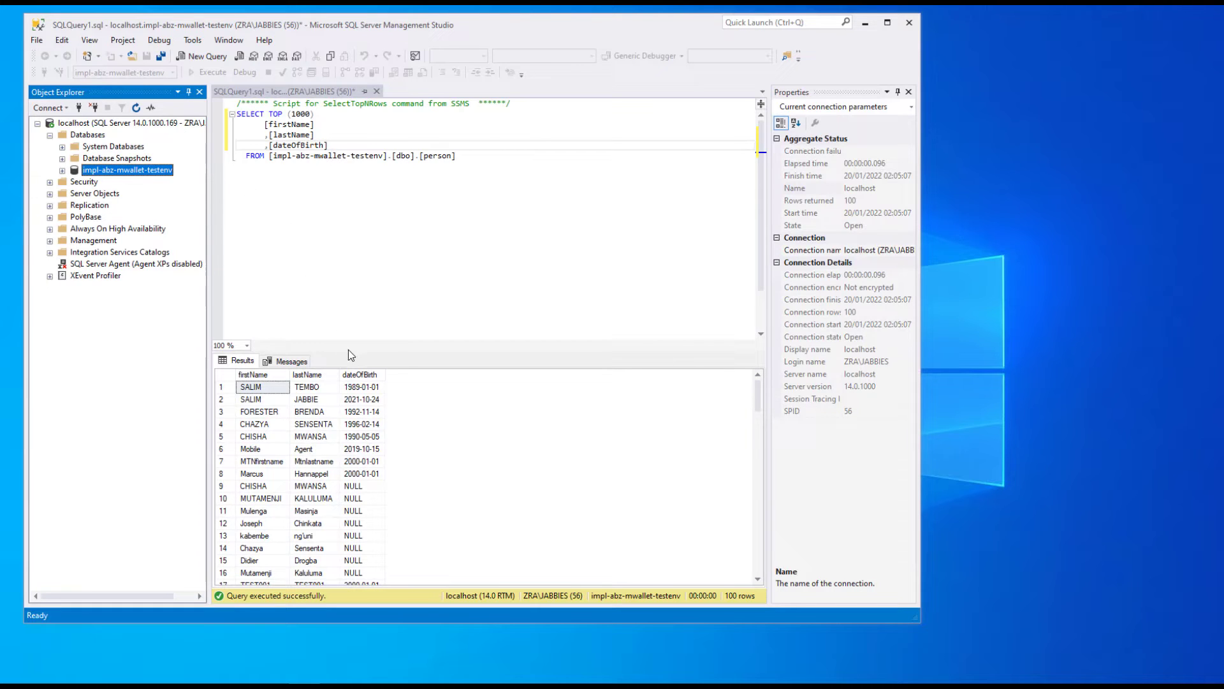
pyautogui.click(306, 399)
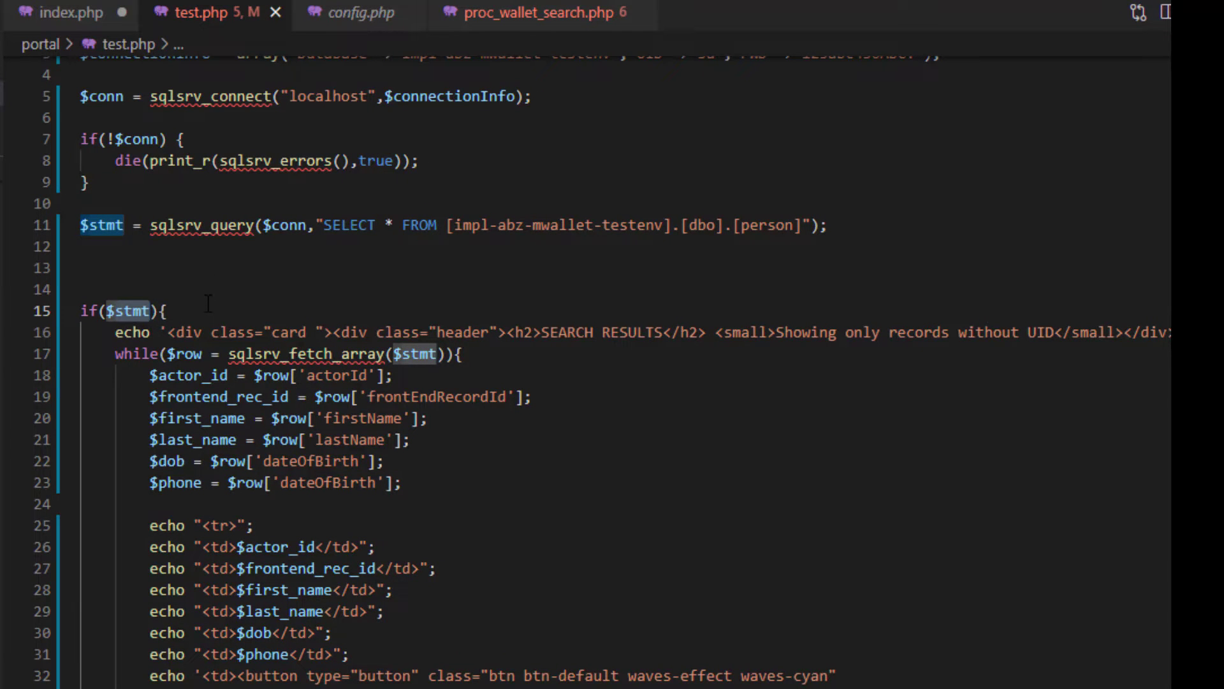
# - Switch to VS Code to review test.php's sqlsrv_connect and person query code
pyautogui.click(10, 15)
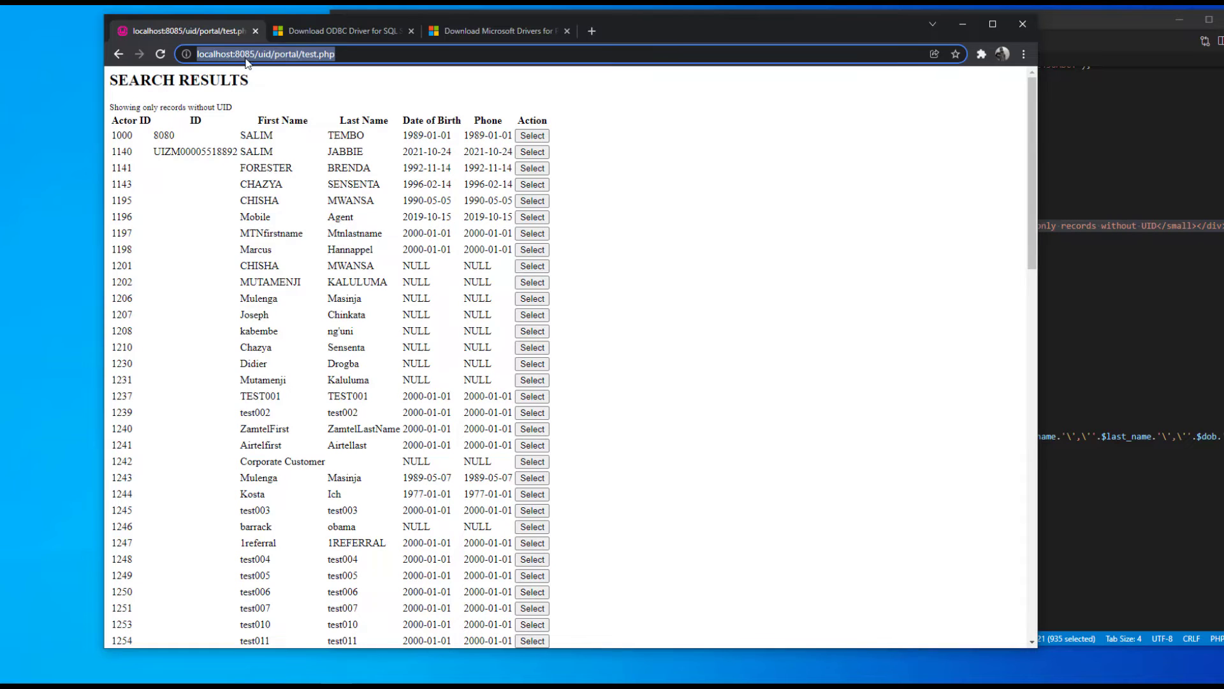
# - Scroll through the test.php SEARCH RESULTS in Chrome down to record 1322
pyautogui.scroll(-3)
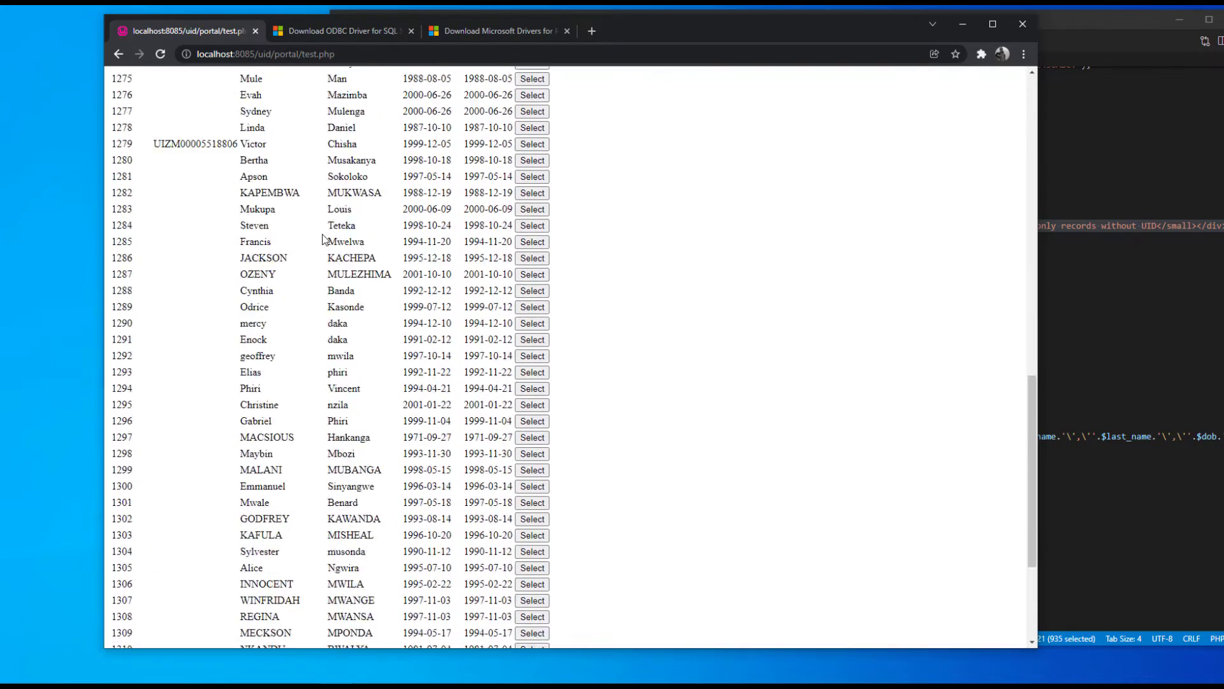
pyautogui.scroll(-3)
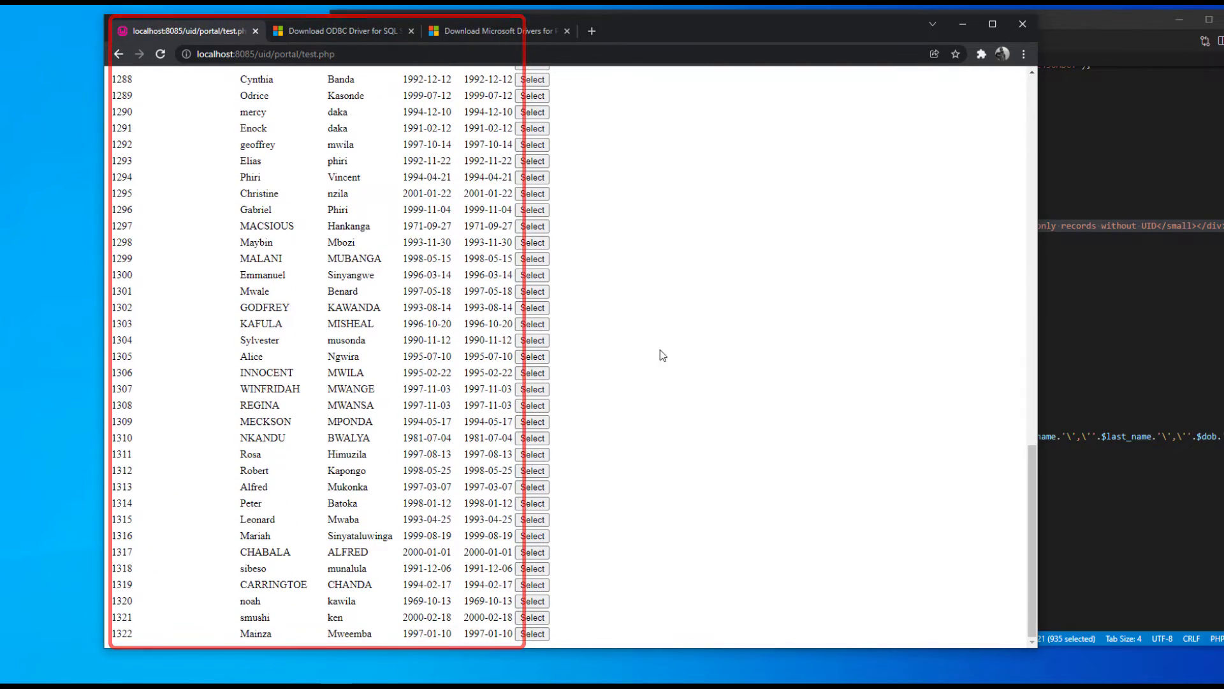
pyautogui.click(992, 23)
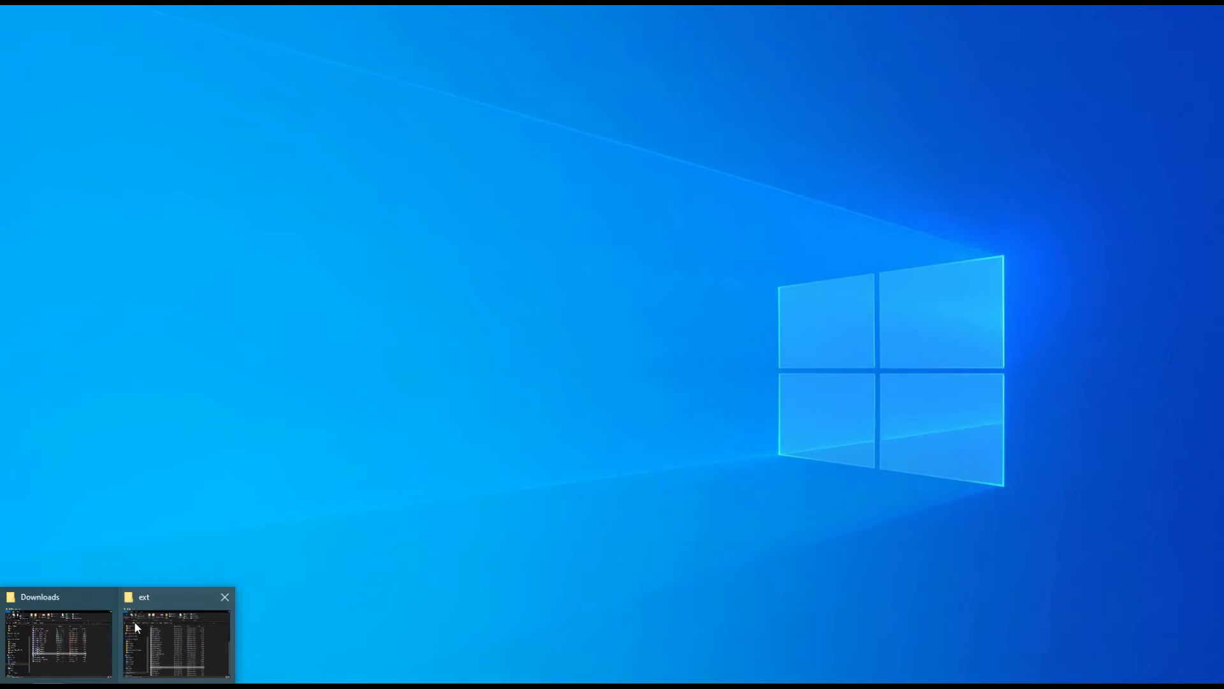
# - Go up from ext to php5.6.40 and open php.ini in Notepad with Edit
pyautogui.click(175, 637)
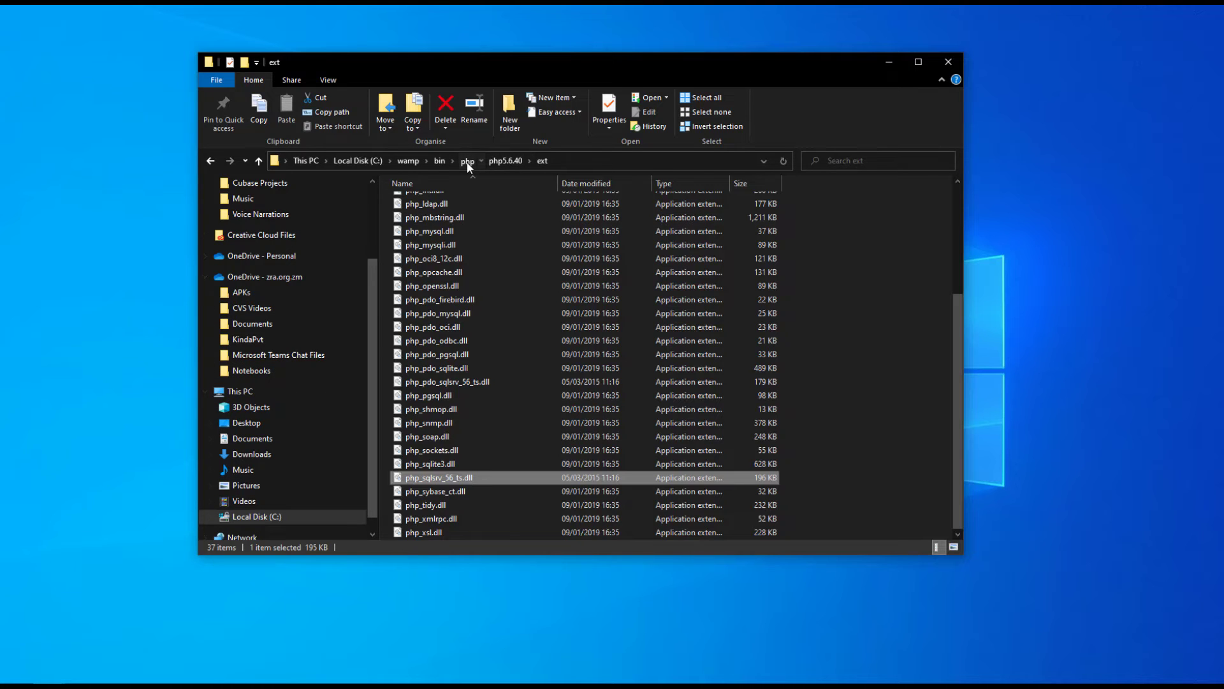
pyautogui.click(505, 160)
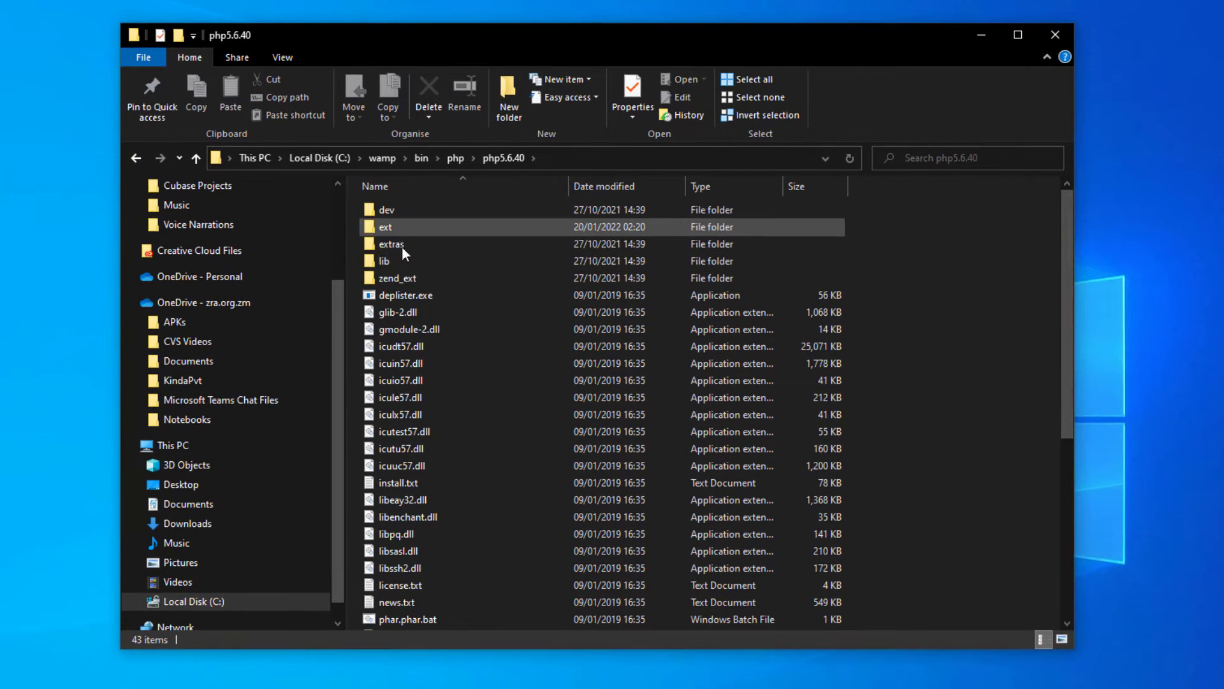
pyautogui.scroll(-3)
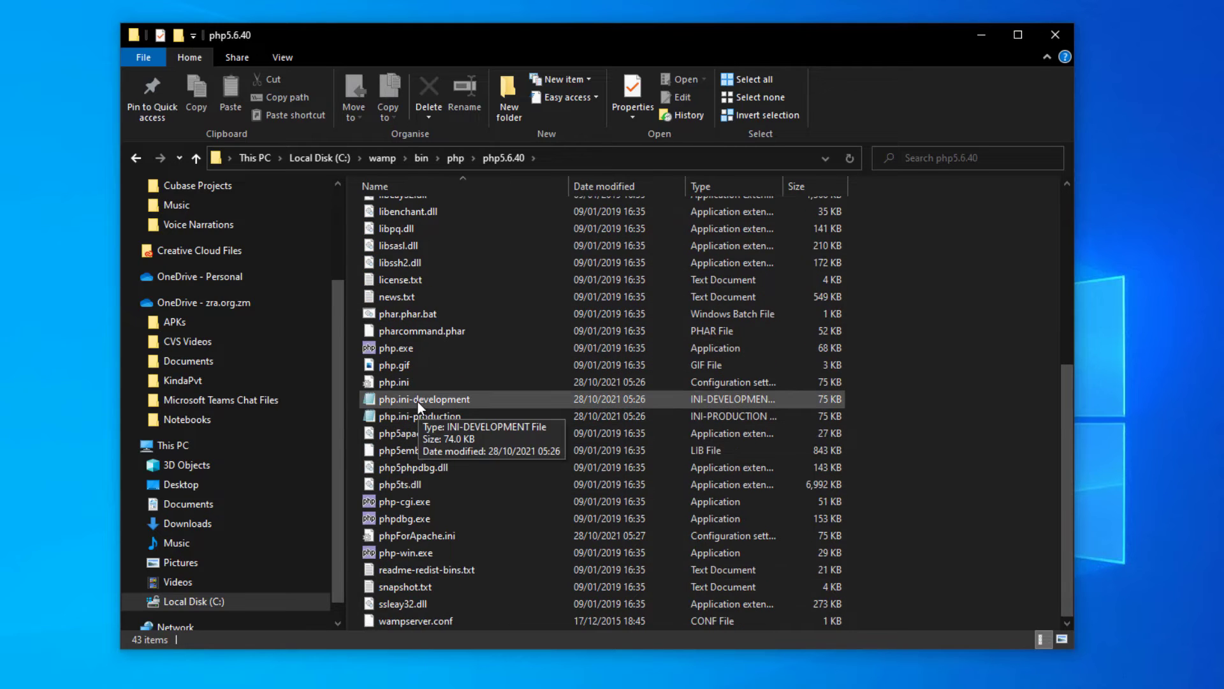
pyautogui.click(420, 415)
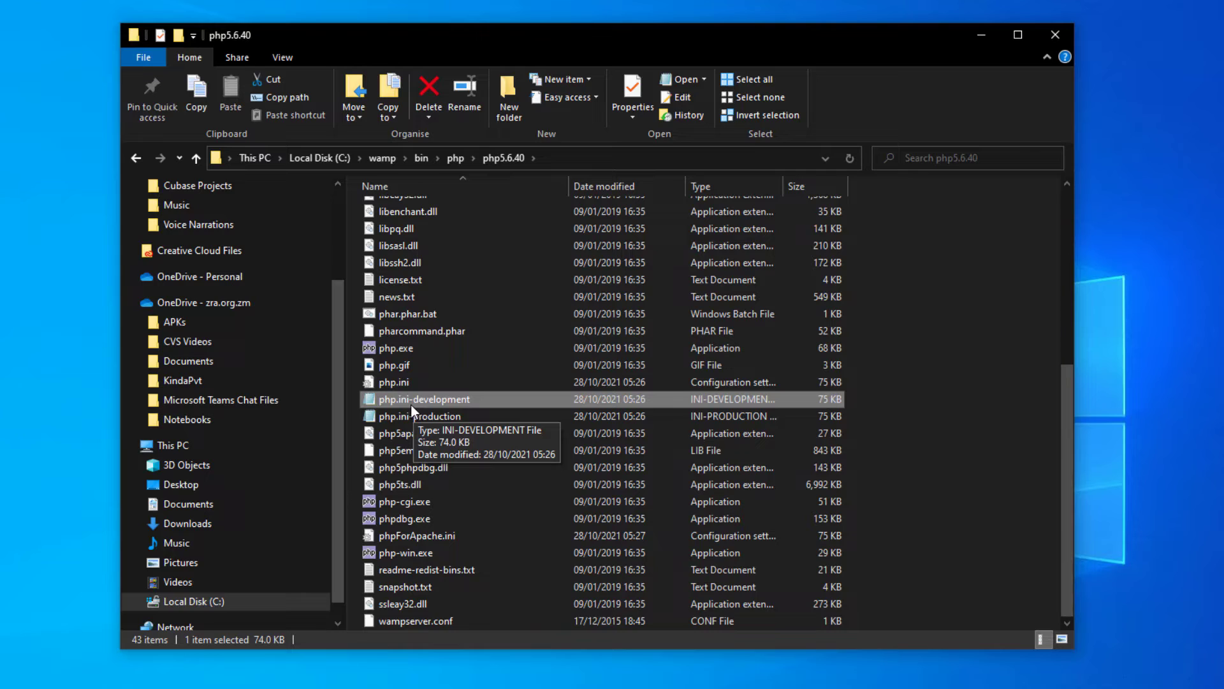
pyautogui.moveTo(419, 415)
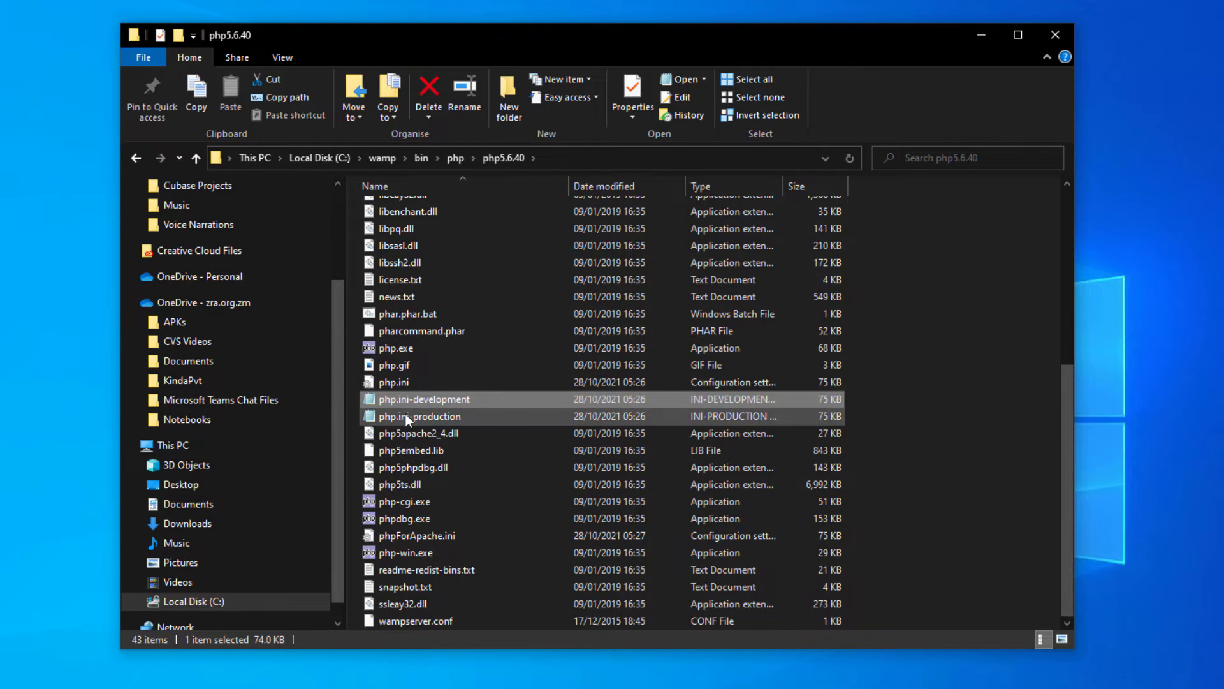
pyautogui.click(394, 381)
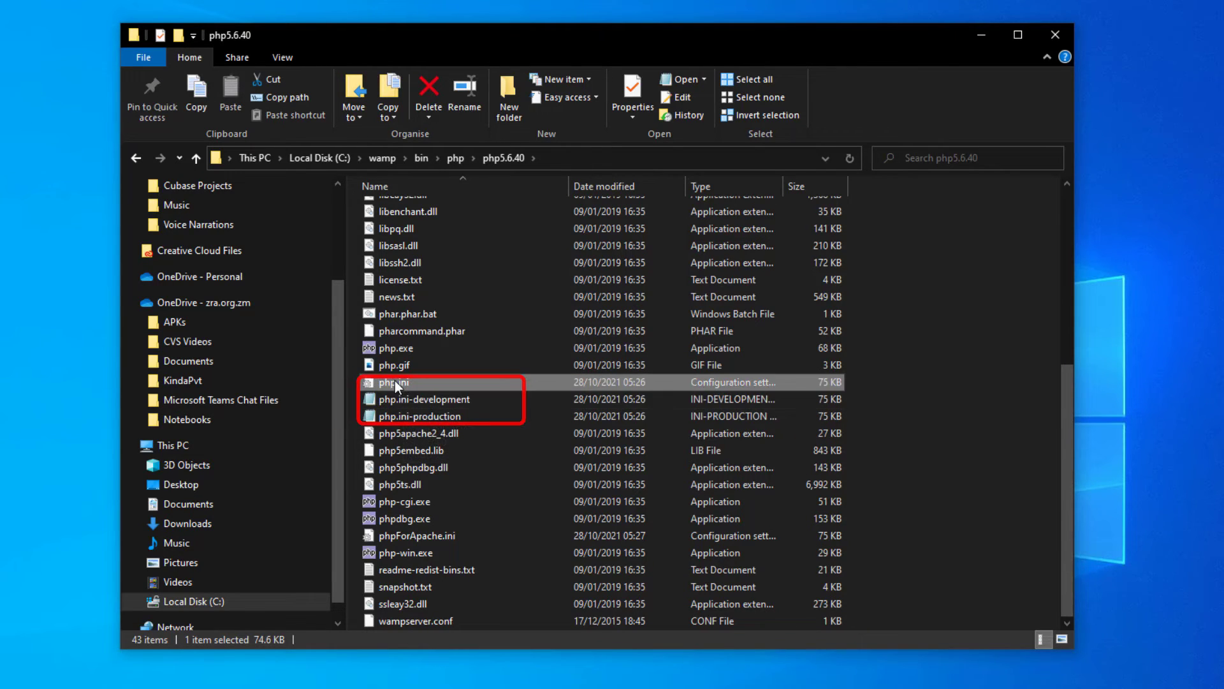
pyautogui.moveTo(405, 393)
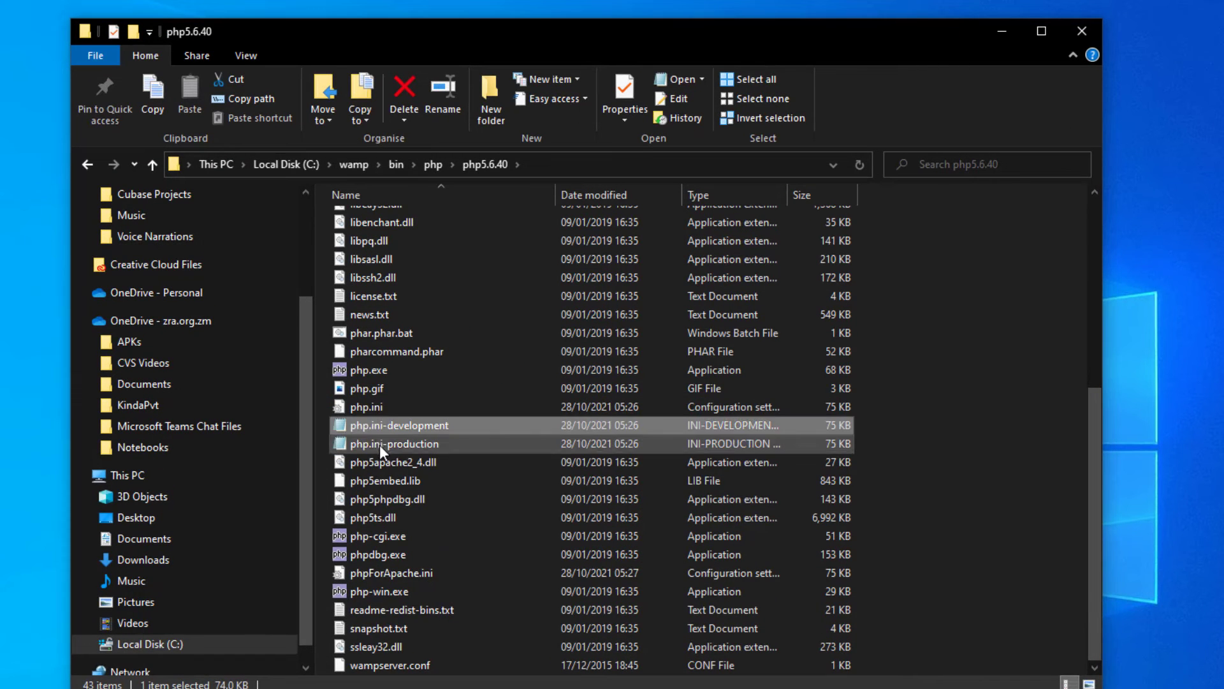
pyautogui.rightClick(367, 407)
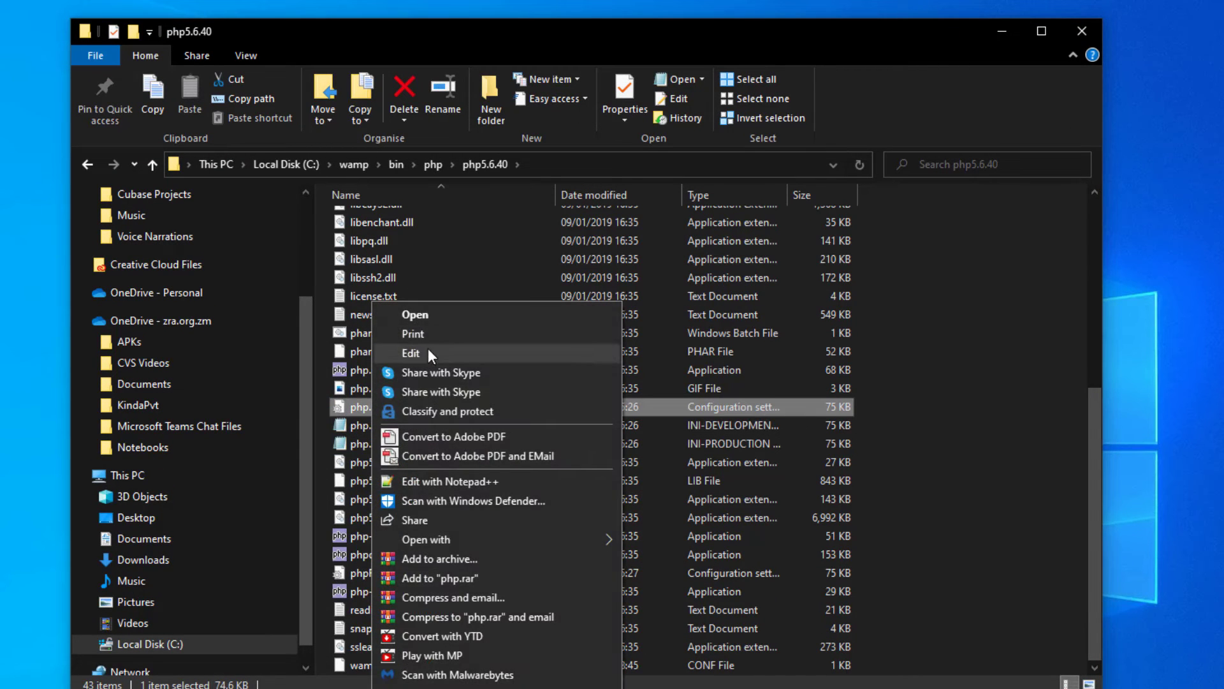
pyautogui.click(410, 353)
pyautogui.write('php_sql')
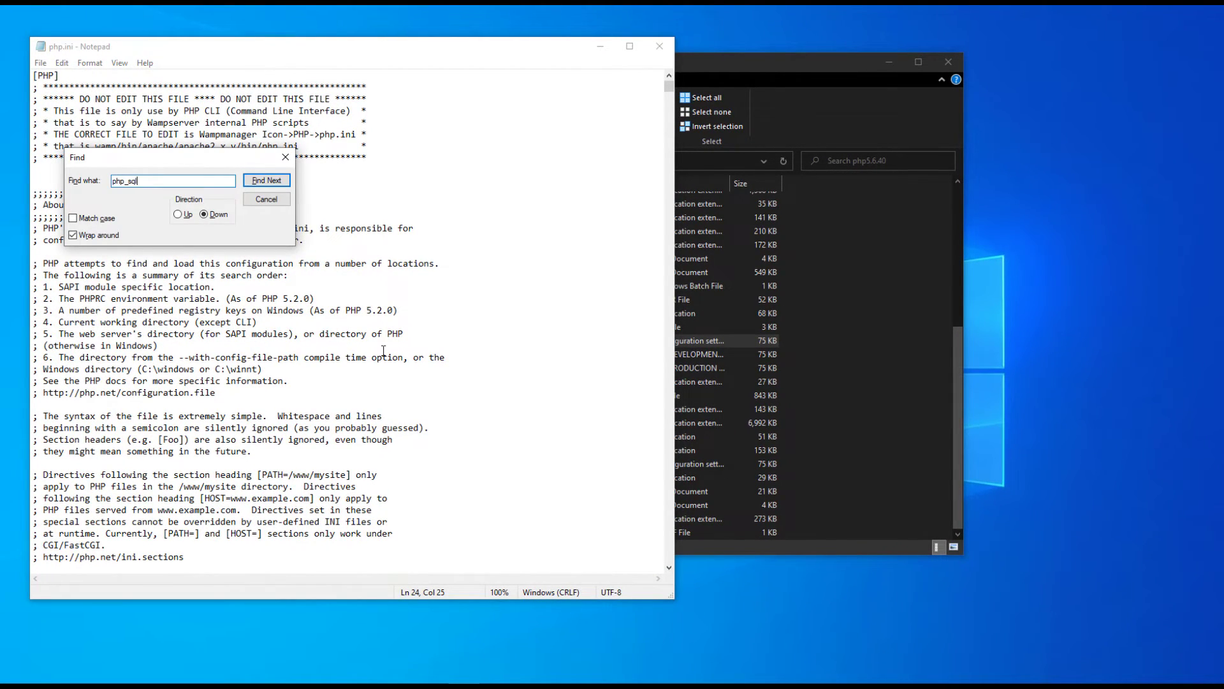
# - Find the php_sqlsrv_56_ts.dll line in php.ini, php.ini-development and php.ini-production
pyautogui.click(266, 181)
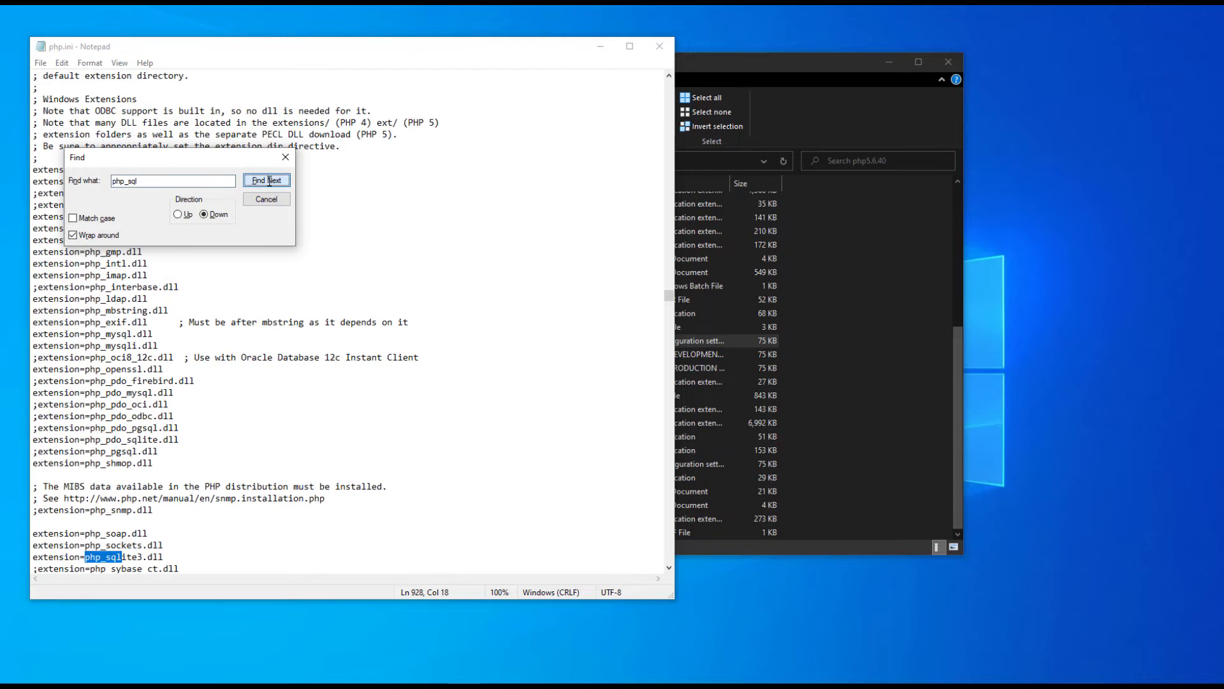
pyautogui.click(267, 180)
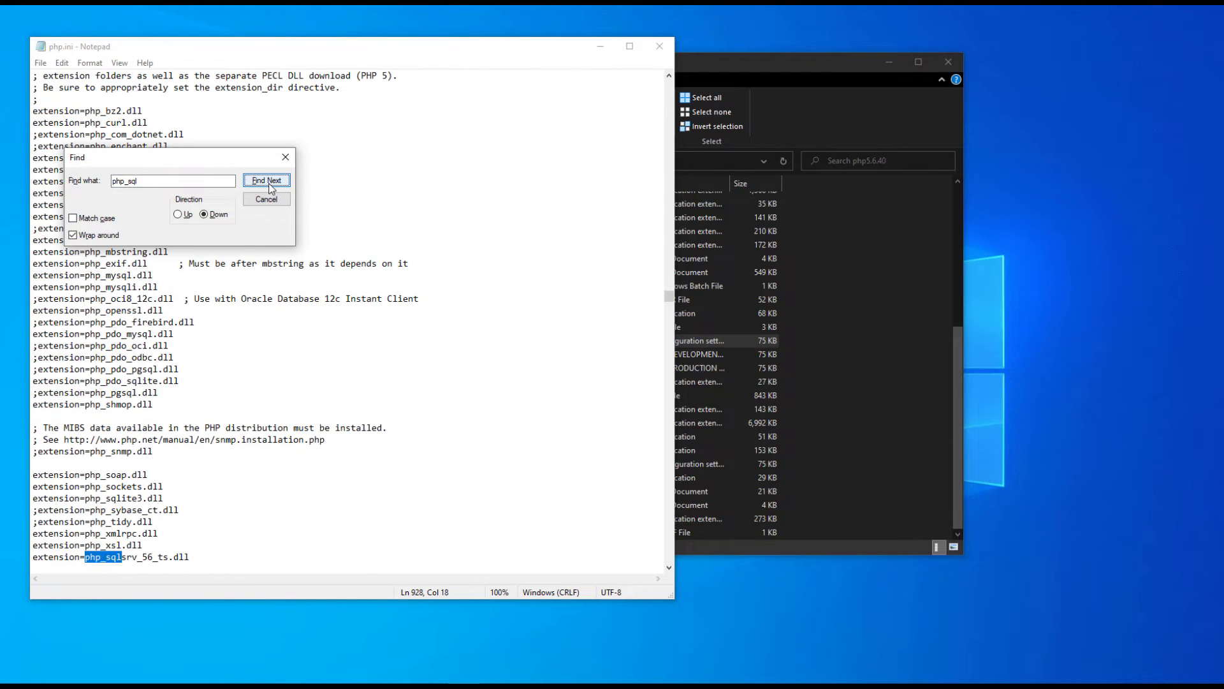
pyautogui.rightClick(651, 344)
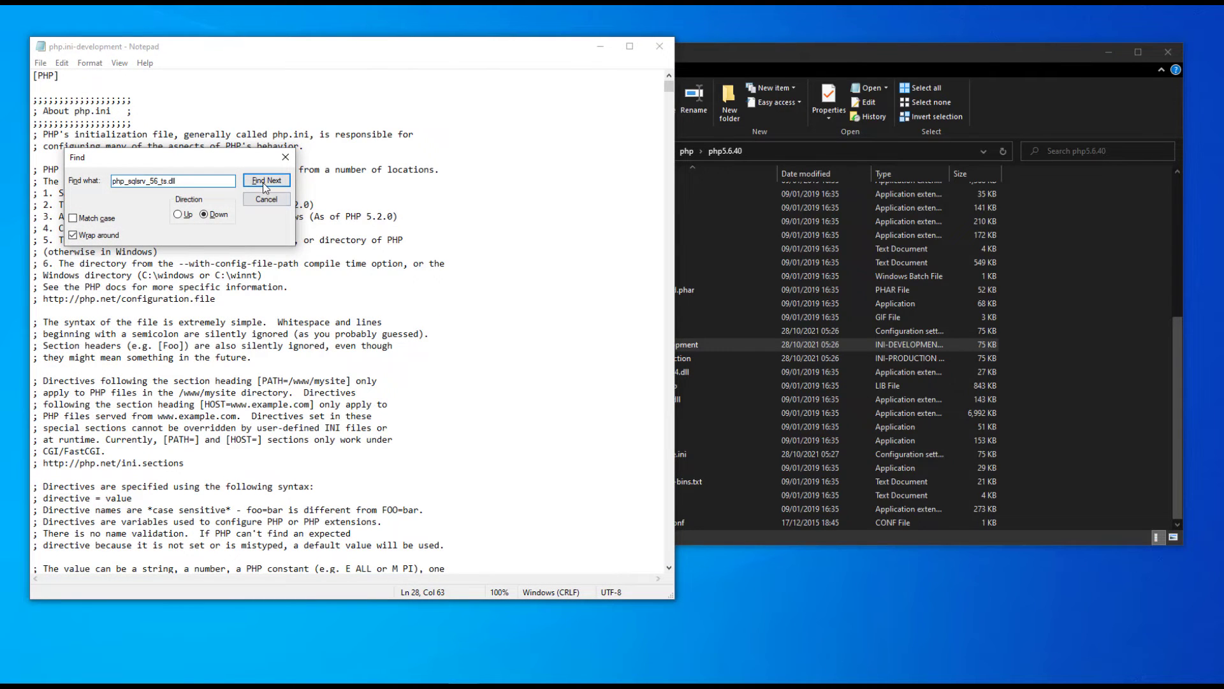
pyautogui.click(266, 181)
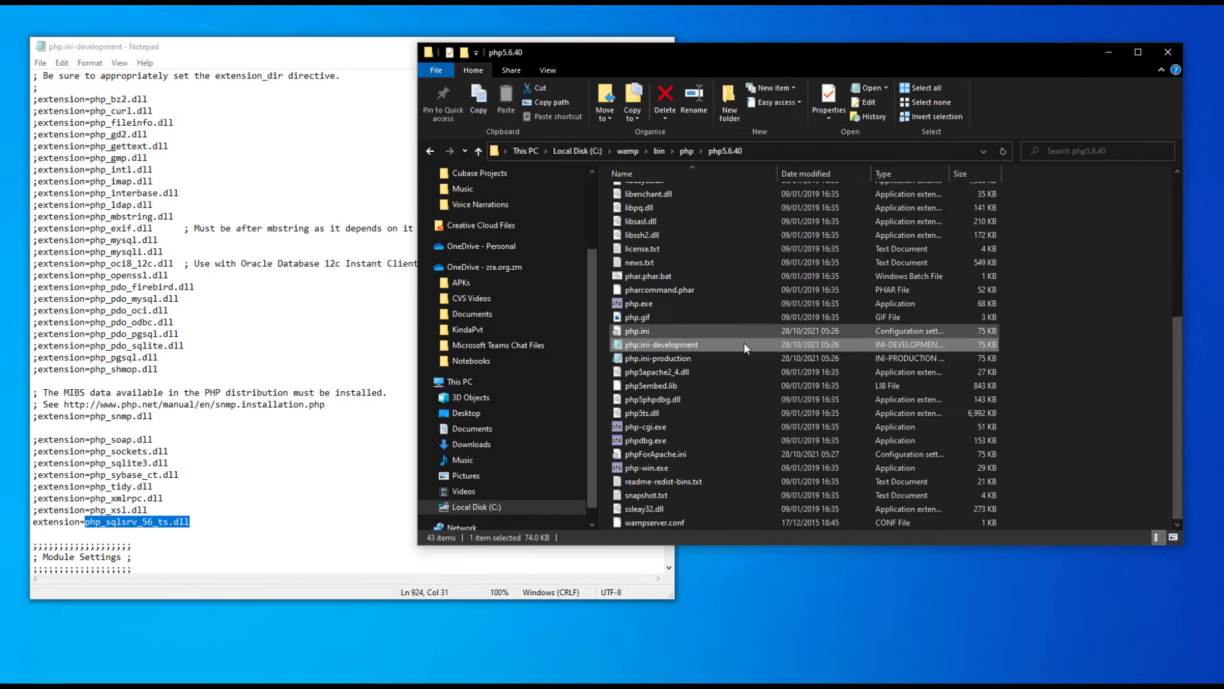
pyautogui.rightClick(647, 357)
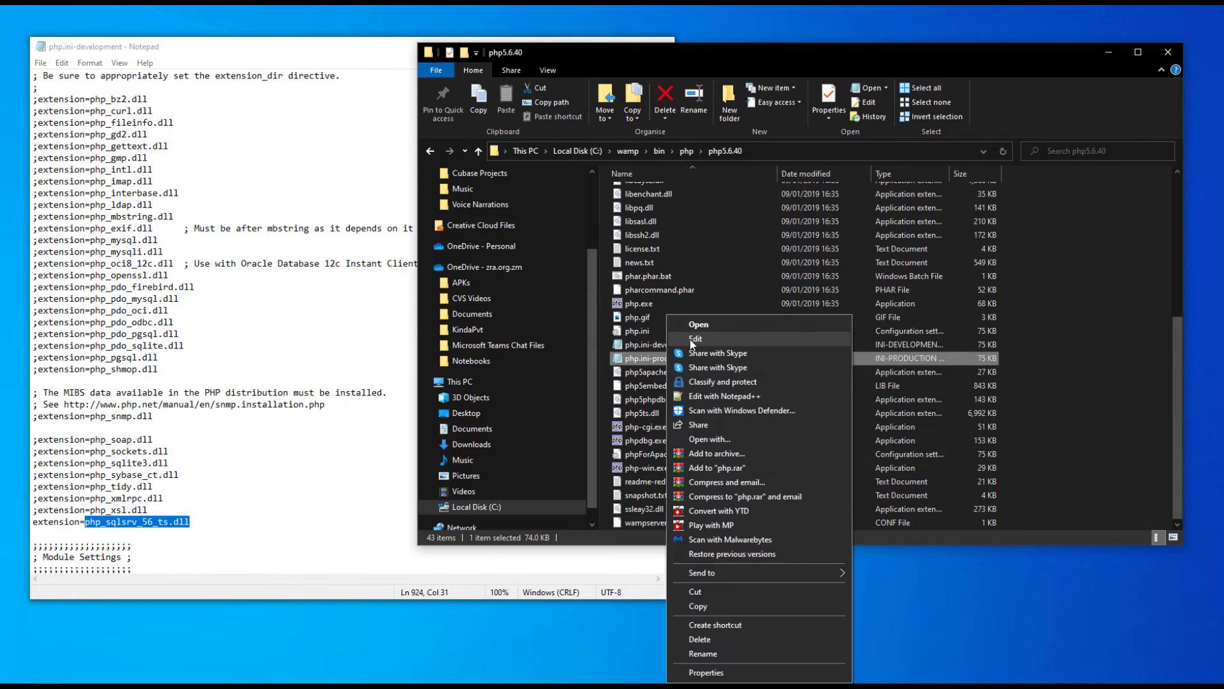
pyautogui.click(695, 338)
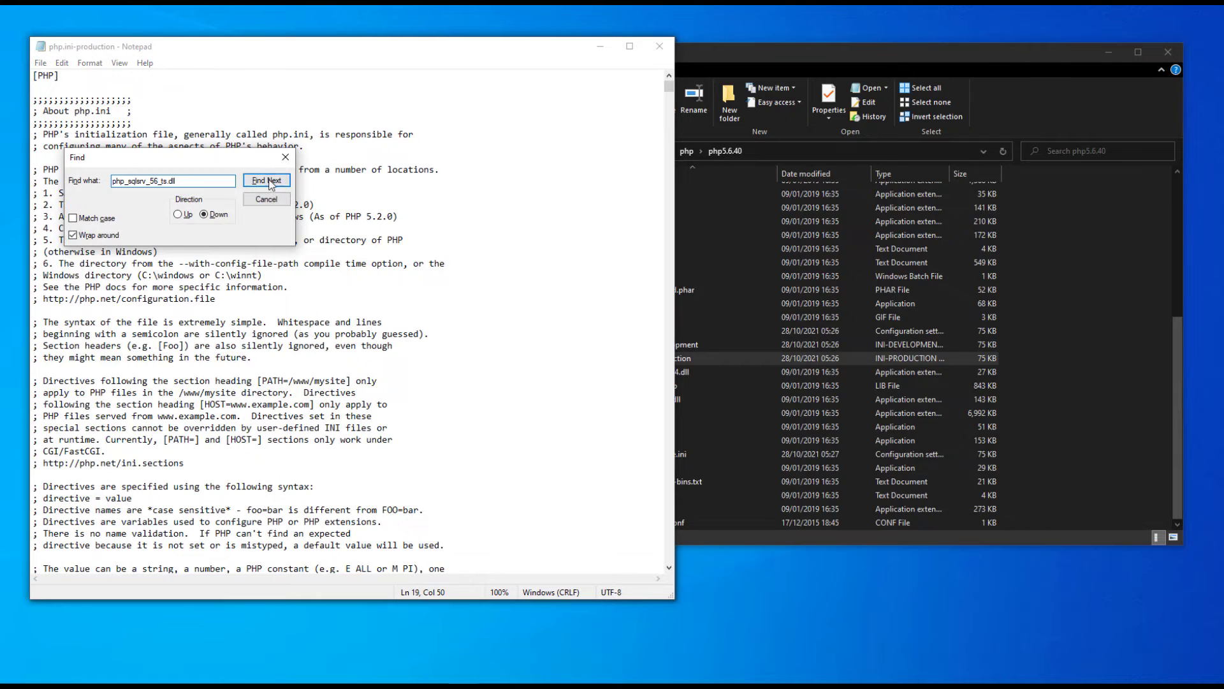
pyautogui.click(265, 180)
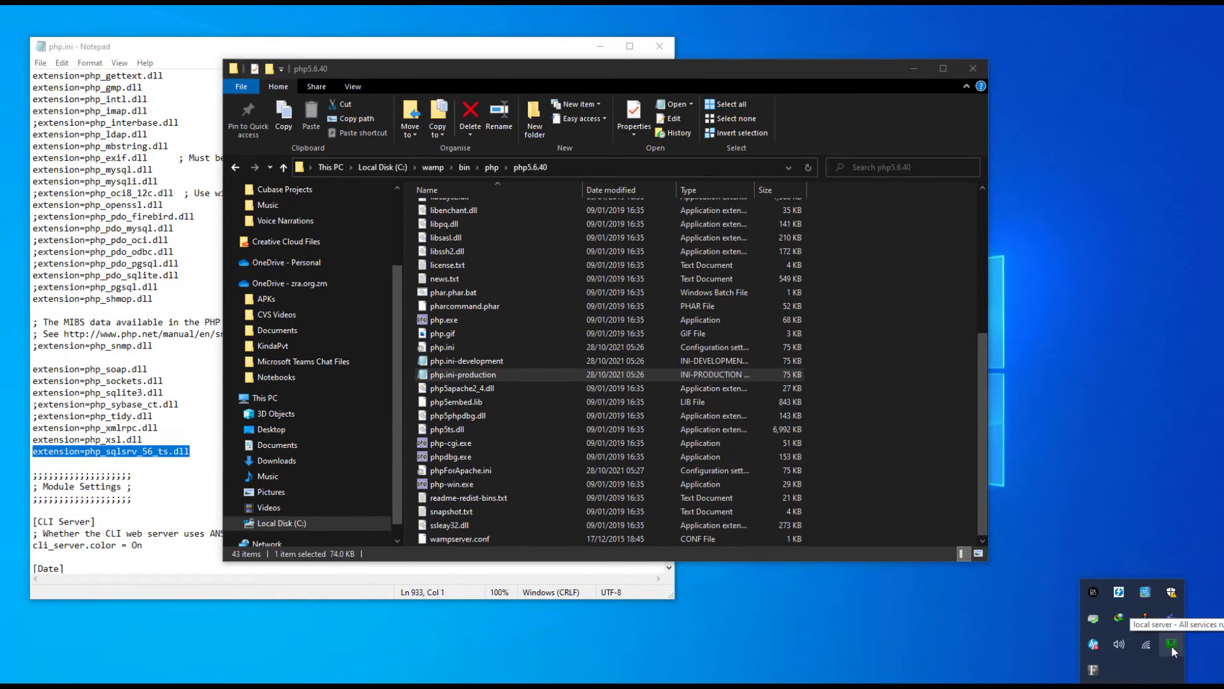
# - Open WampServer > PHP 5.6.40 > PHP extensions to view the php_sqlsrv_56_ts tick
pyautogui.click(1171, 644)
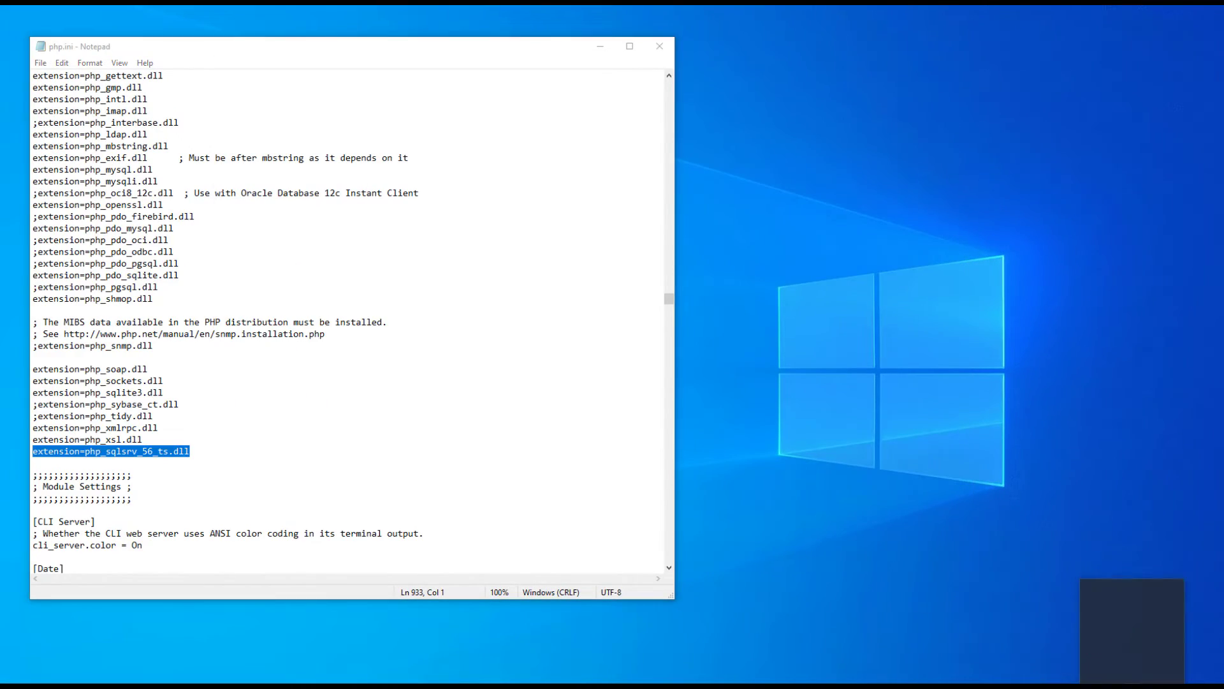
pyautogui.click(1096, 634)
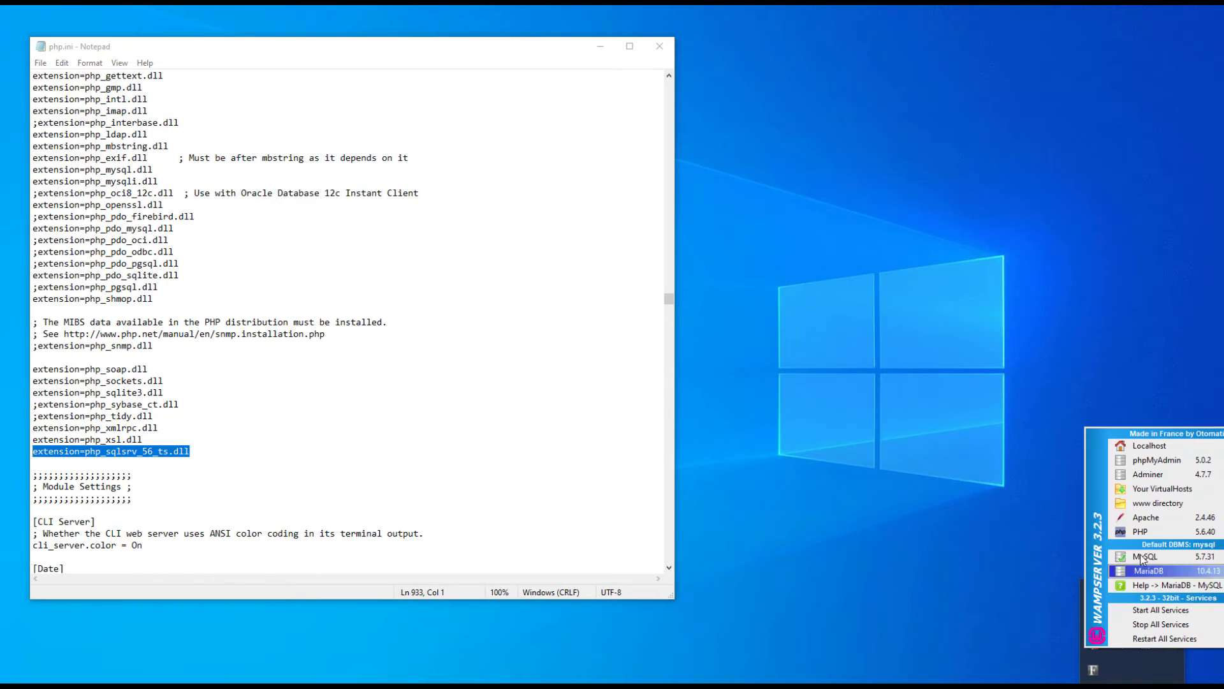
pyautogui.click(1141, 531)
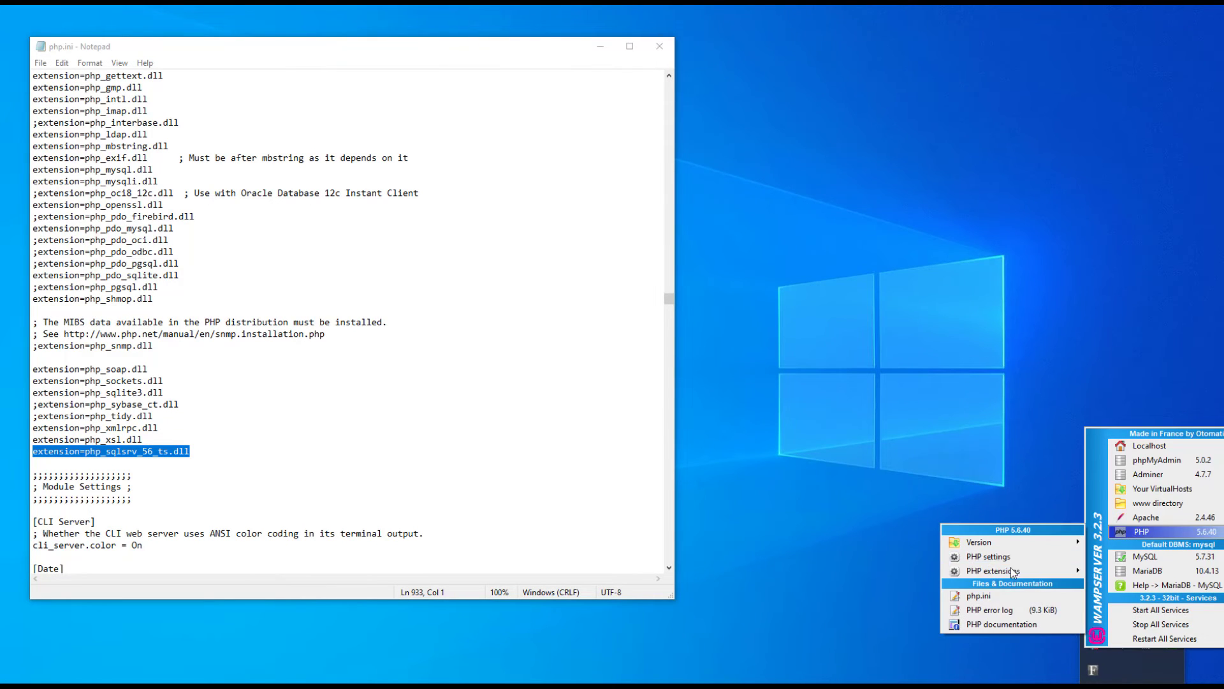
pyautogui.click(995, 570)
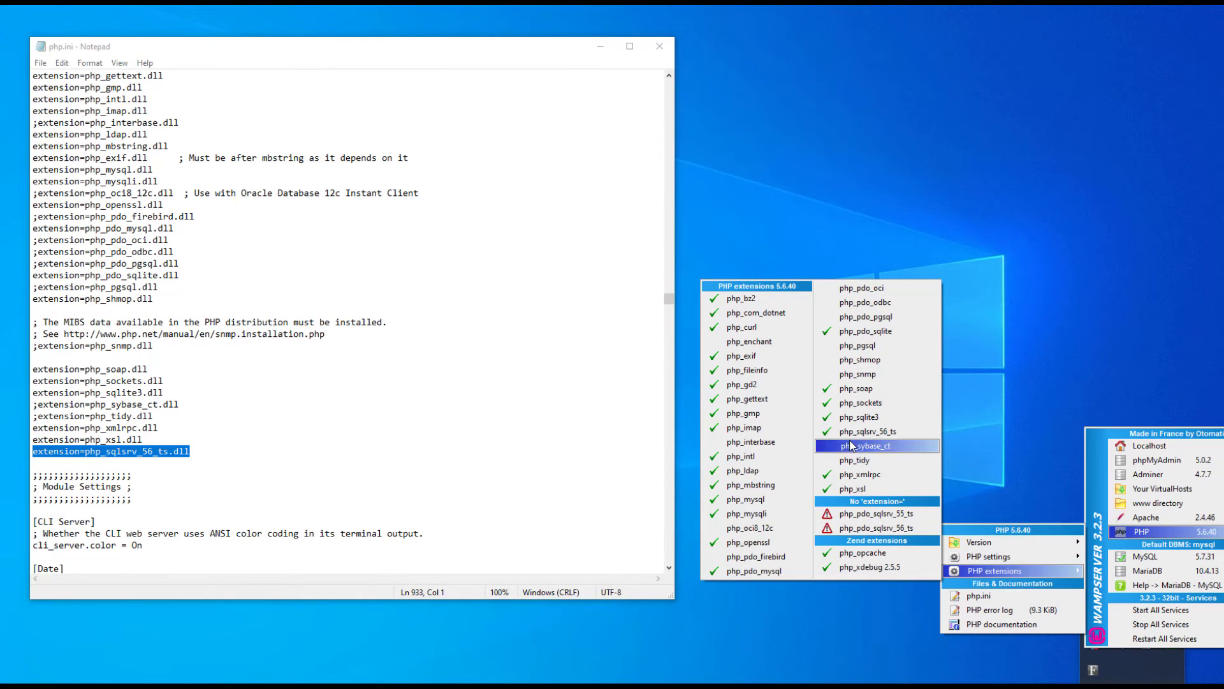
pyautogui.moveTo(876, 431)
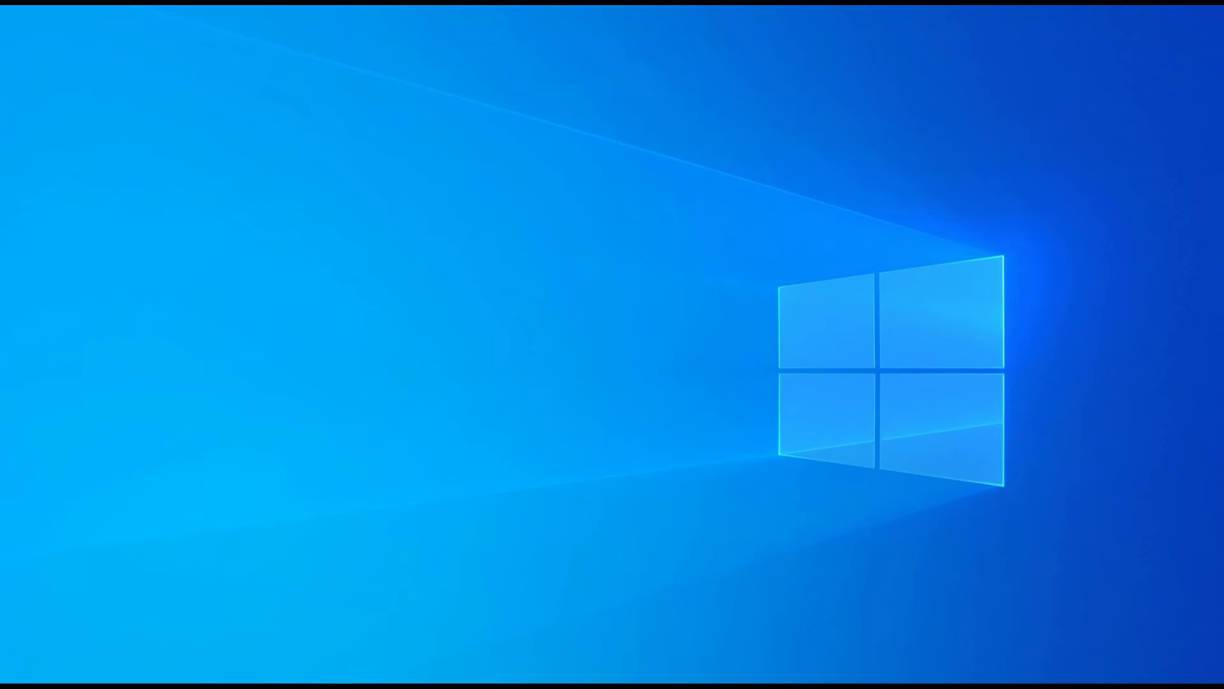
pyautogui.moveTo(508, 484)
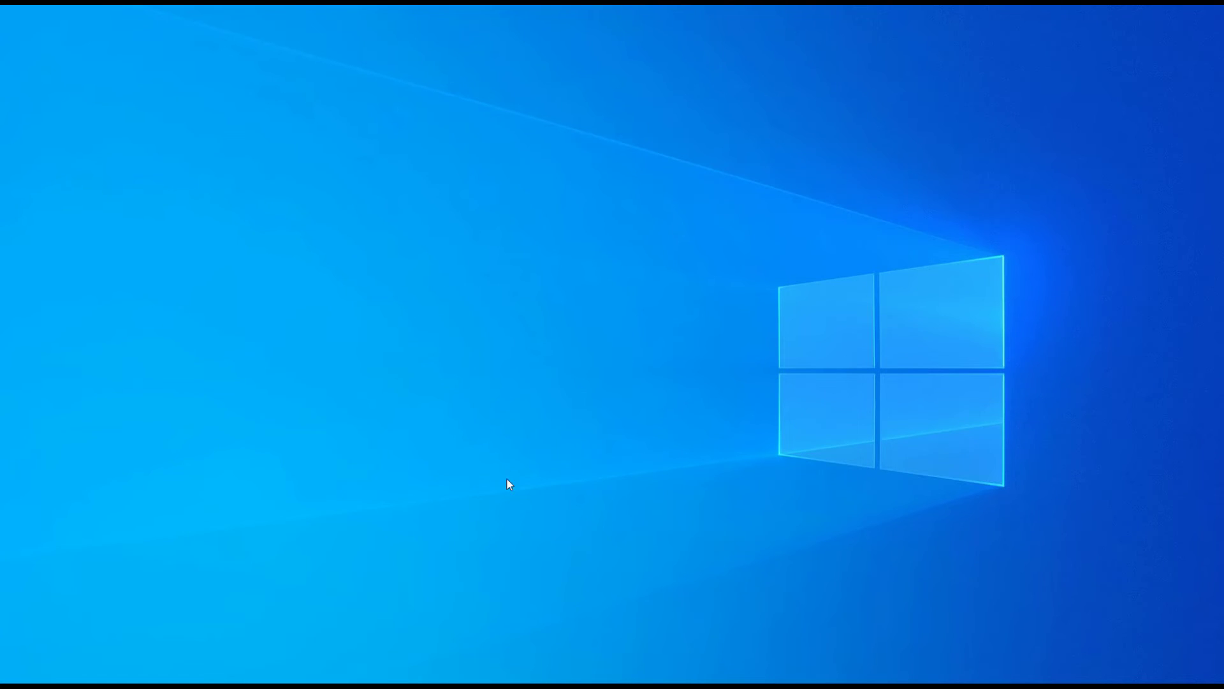
pyautogui.moveTo(398, 413)
pyautogui.write('serv')
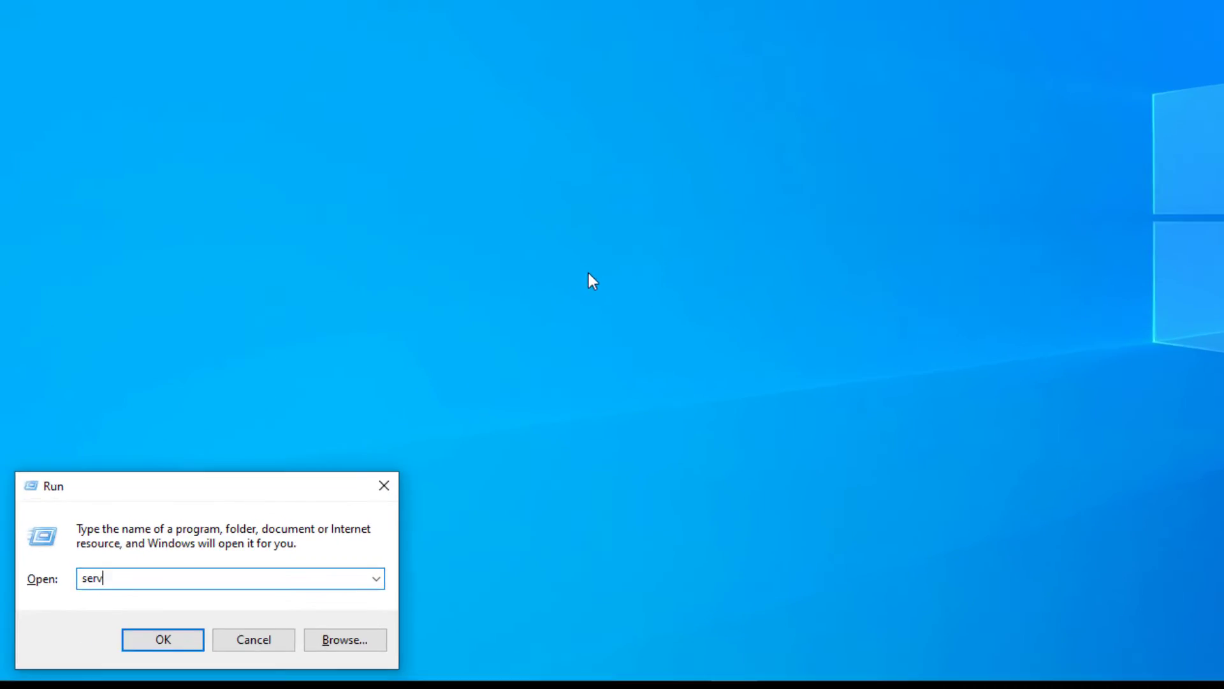
# - Run services.msc to confirm SQL Server (MSSQLSERVER) is running
pyautogui.write('ices.ms')
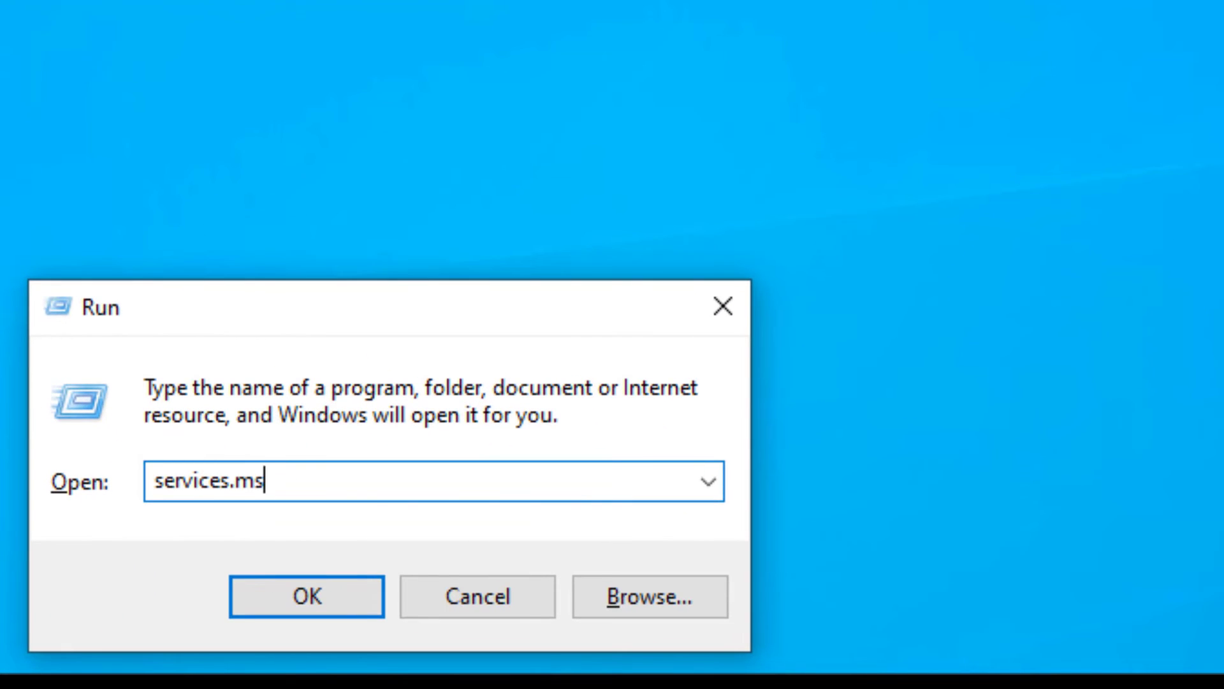
pyautogui.click(305, 595)
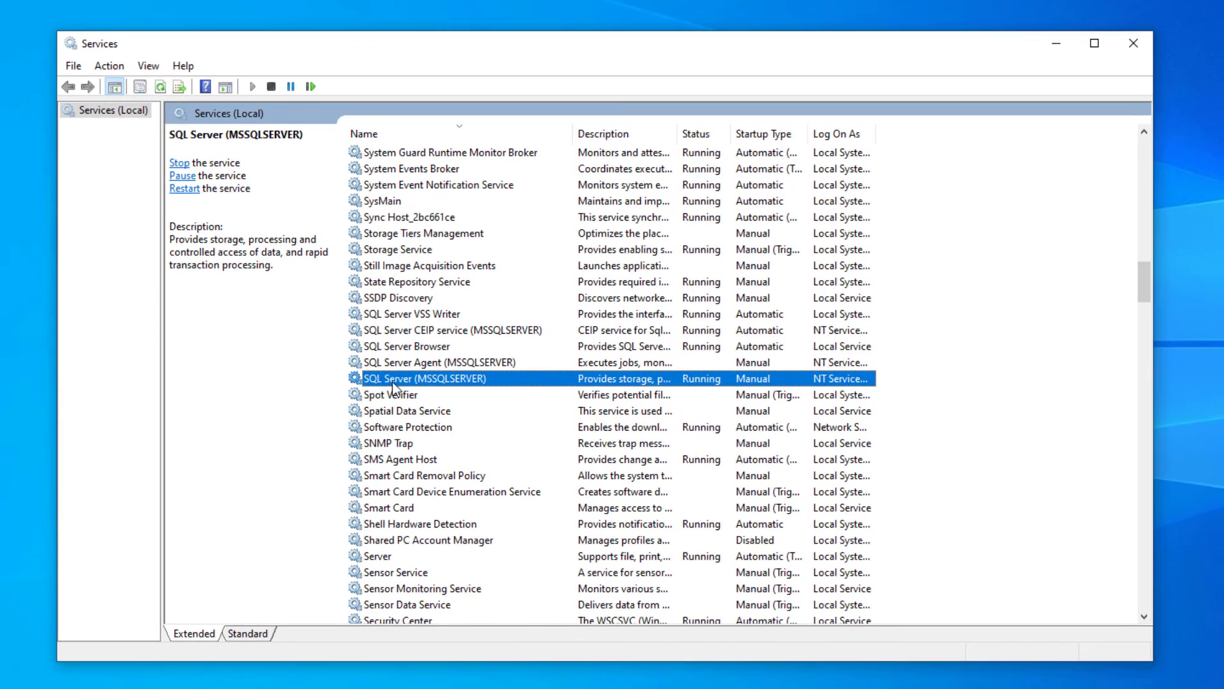
pyautogui.moveTo(1084, 66)
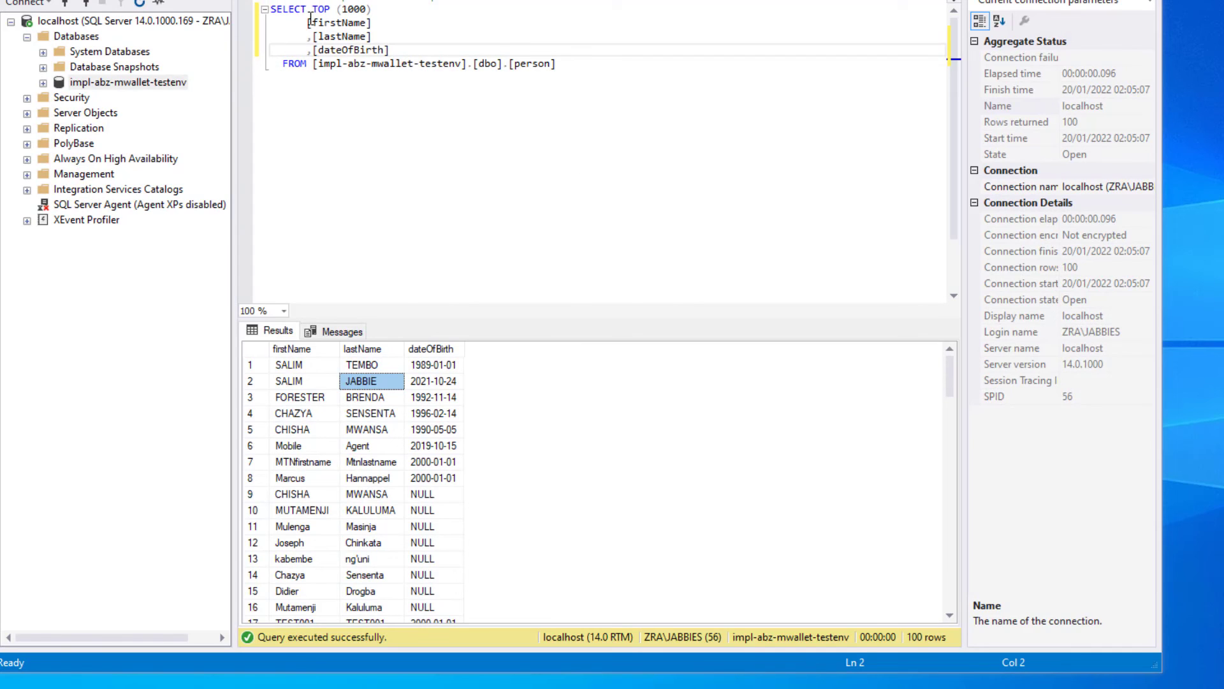
pyautogui.moveTo(483, 88)
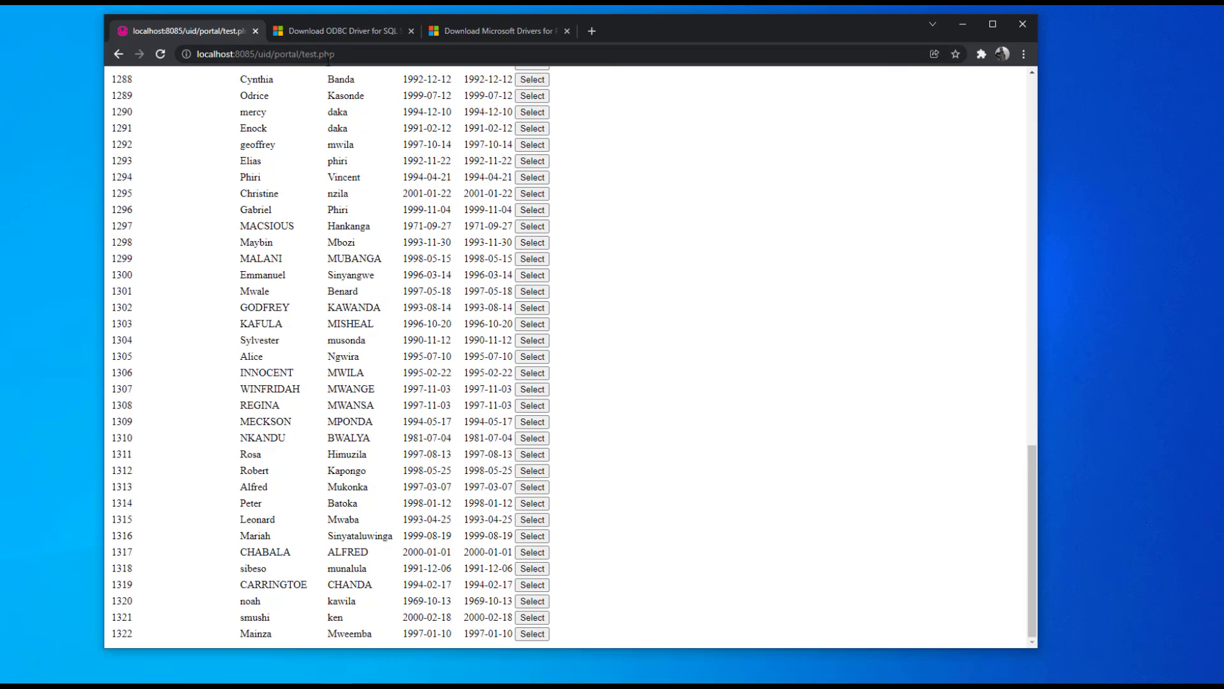
# - Scroll the test.php records table in Chrome to show rows ending at record 1322
pyautogui.scroll(3)
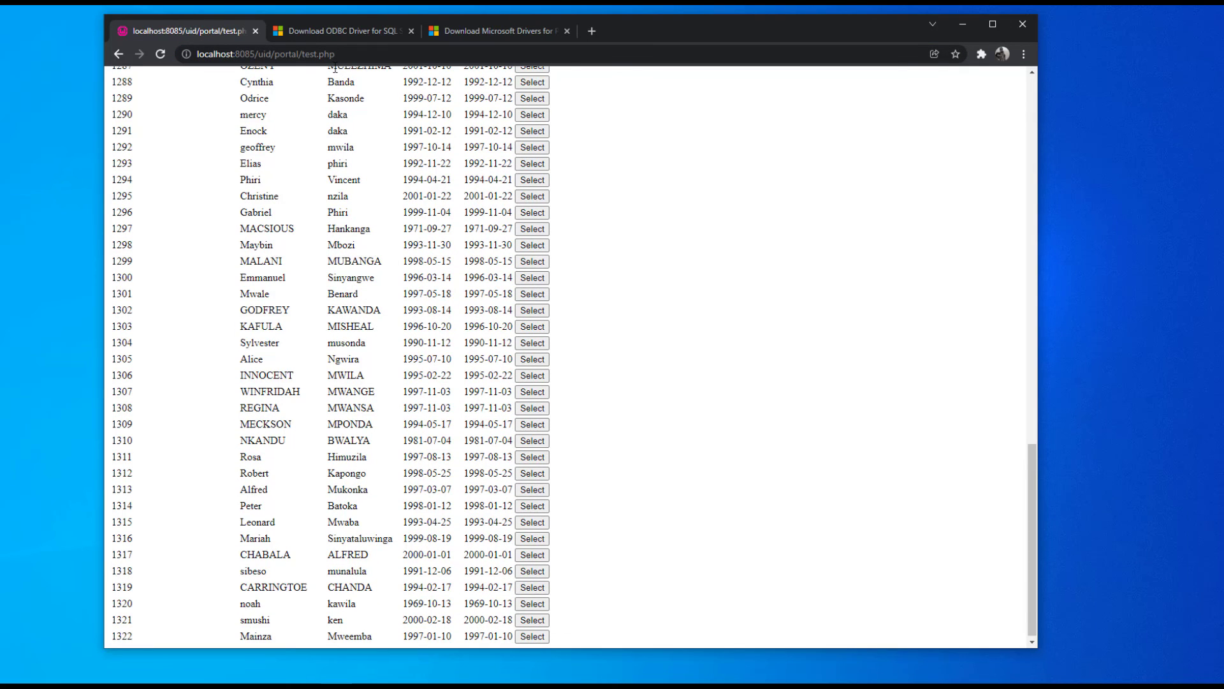